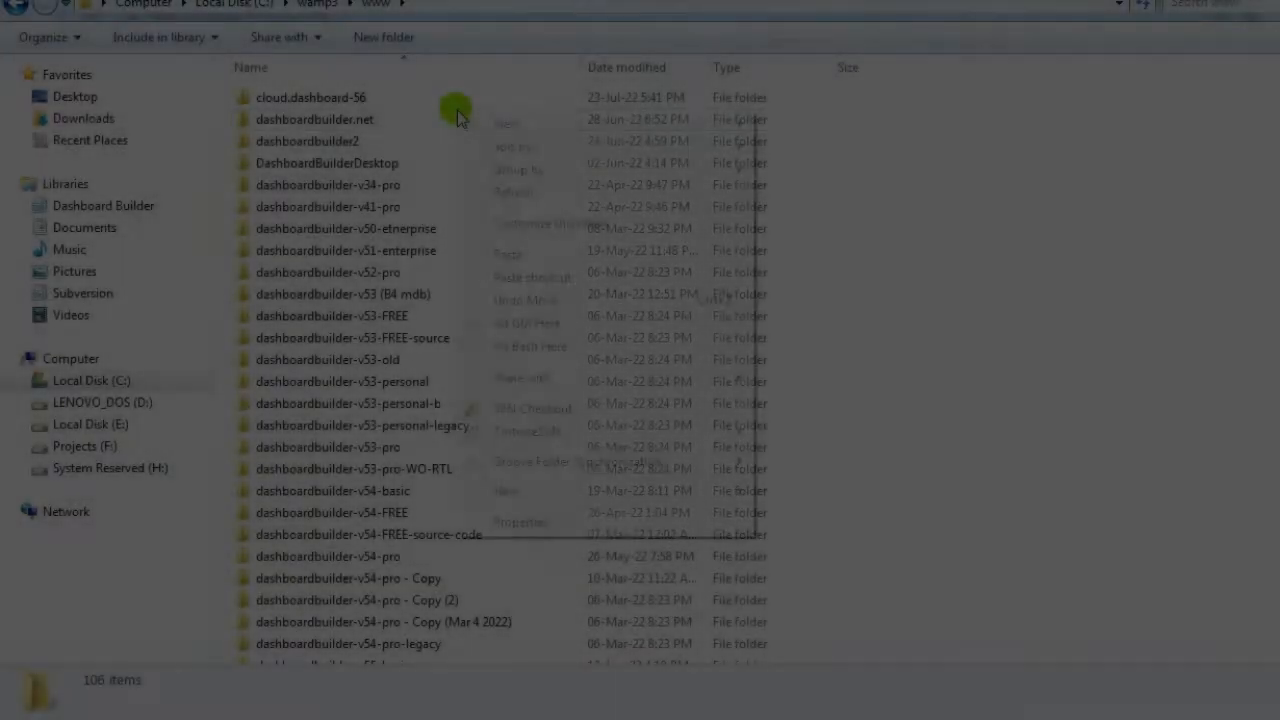
mouse_move(505, 490)
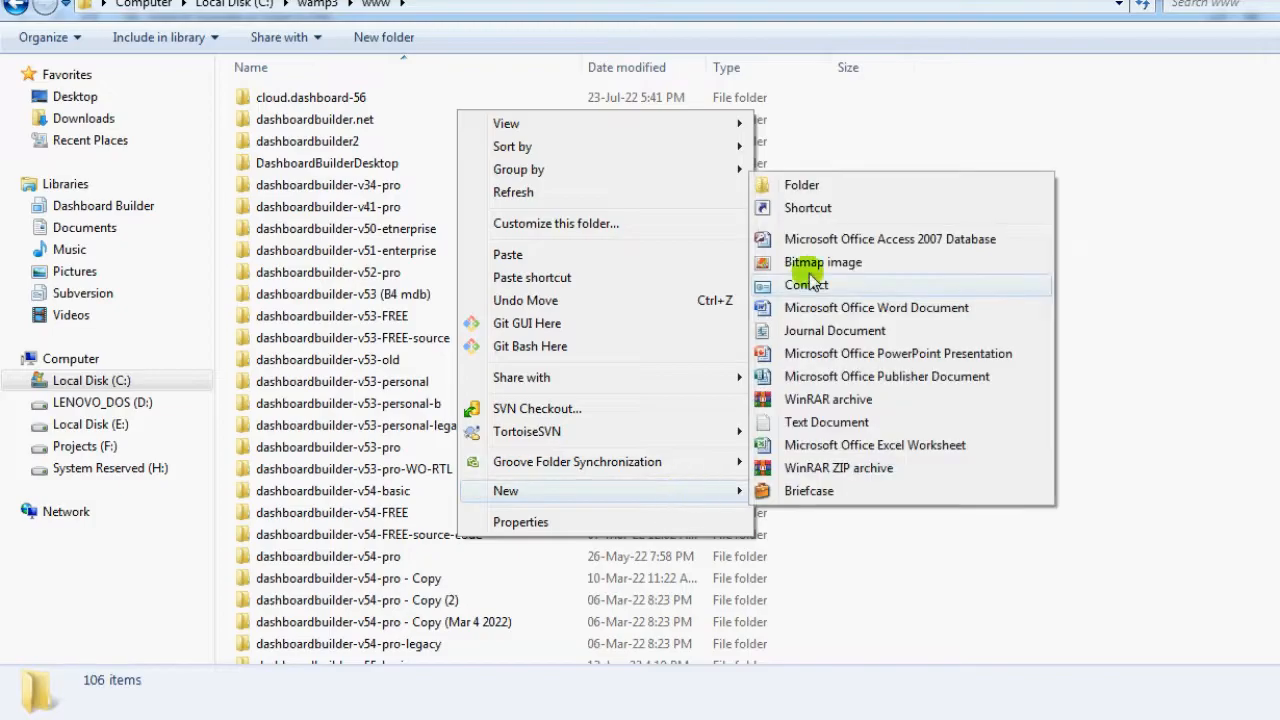
Create a dashboardbuilder folder inside www and open it
click(800, 184)
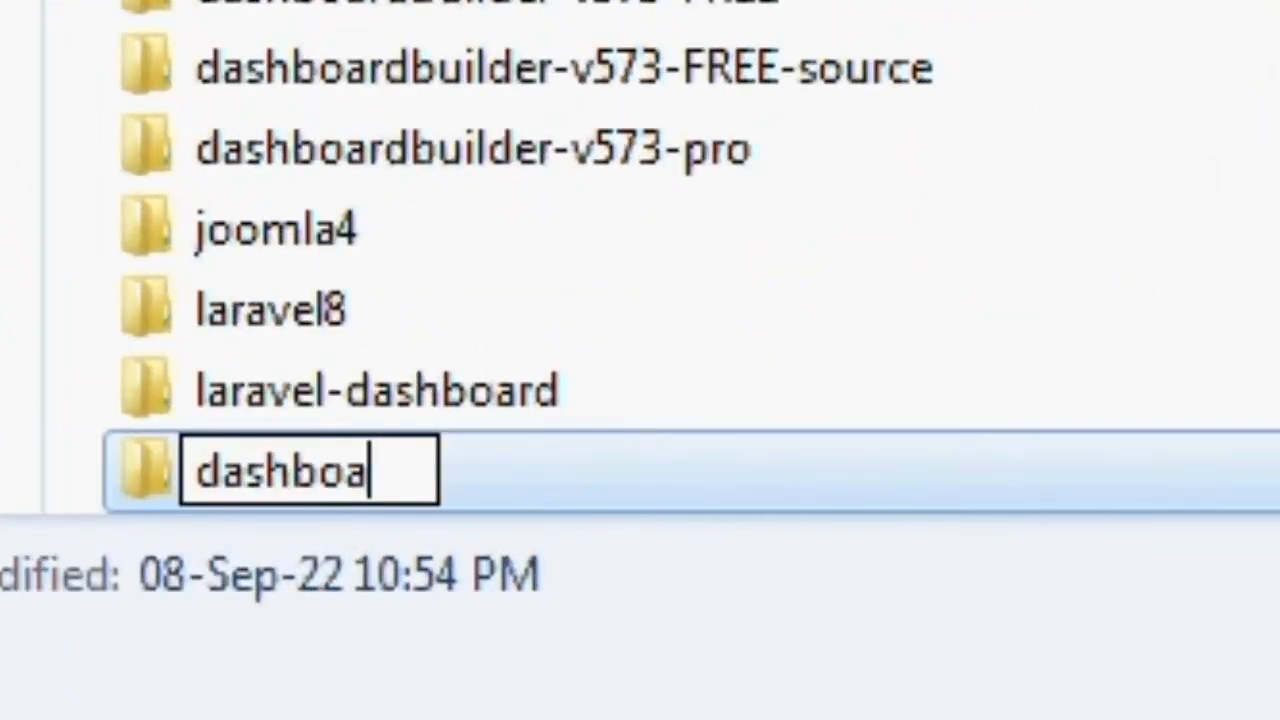
text(rd)
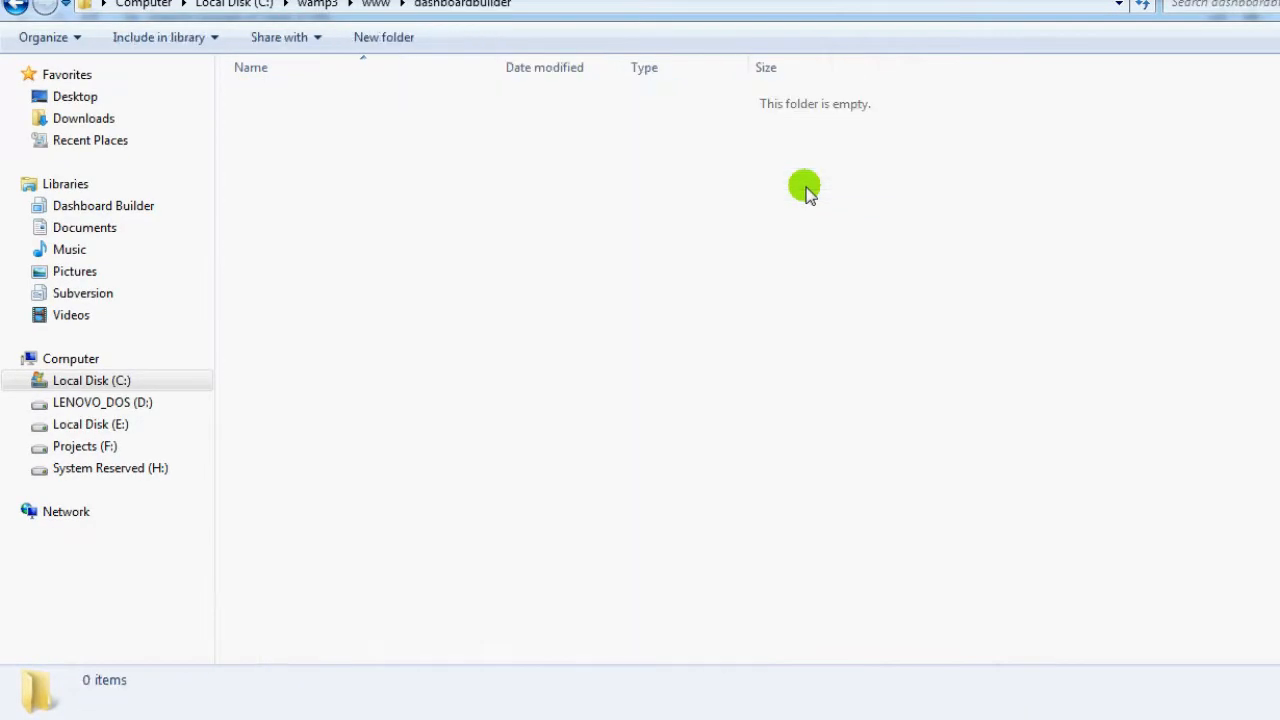
right_click(805, 186)
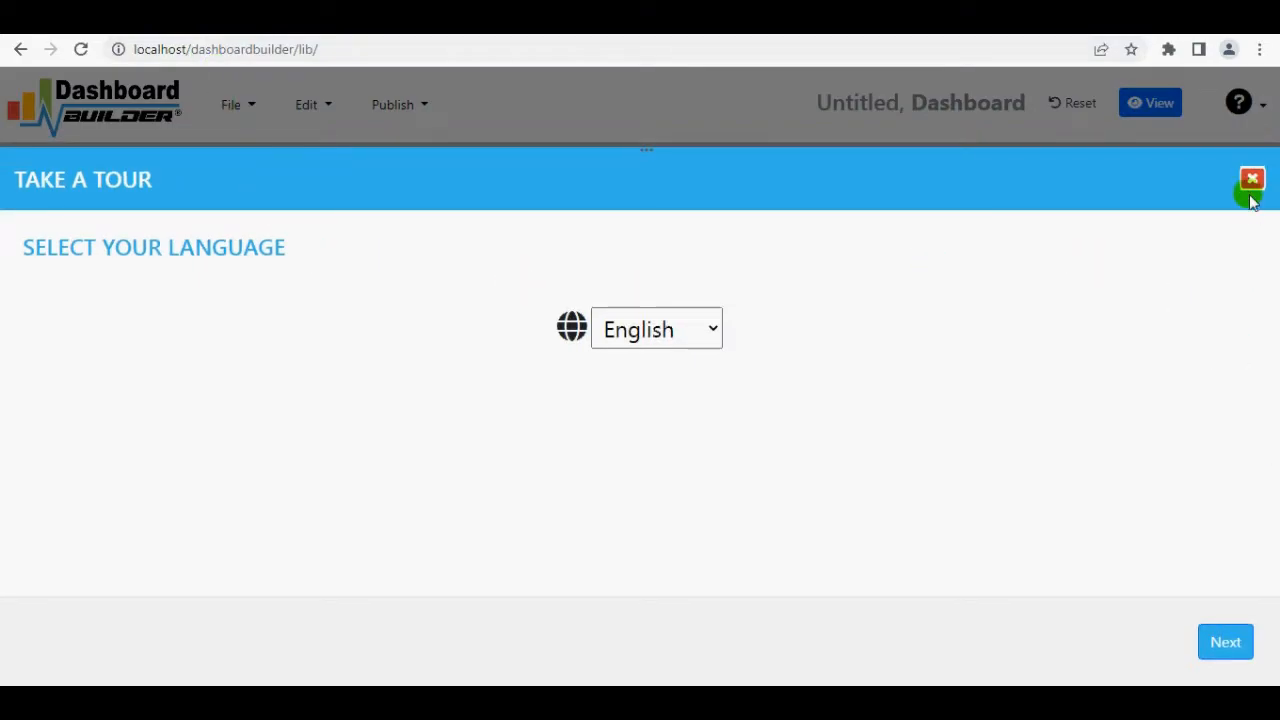
Dismiss the Take a Tour panel and apply the Fallfire colour theme
click(1251, 179)
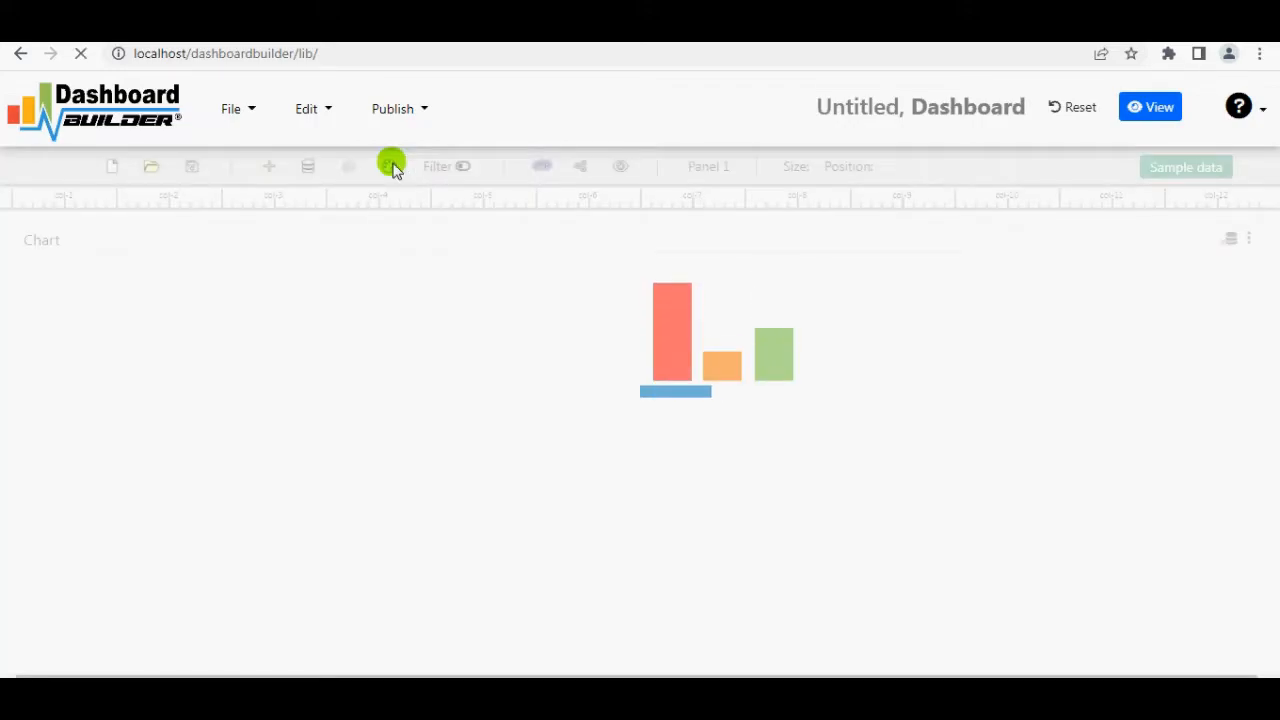
click(391, 166)
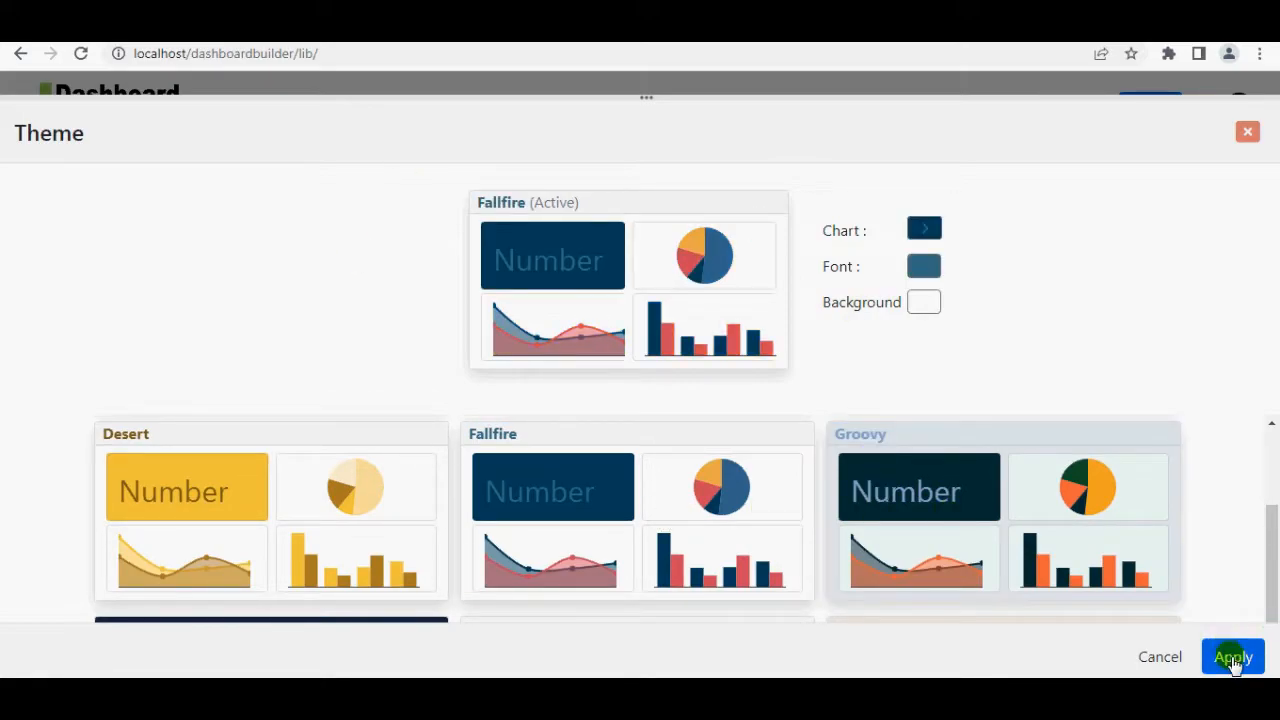
click(1232, 657)
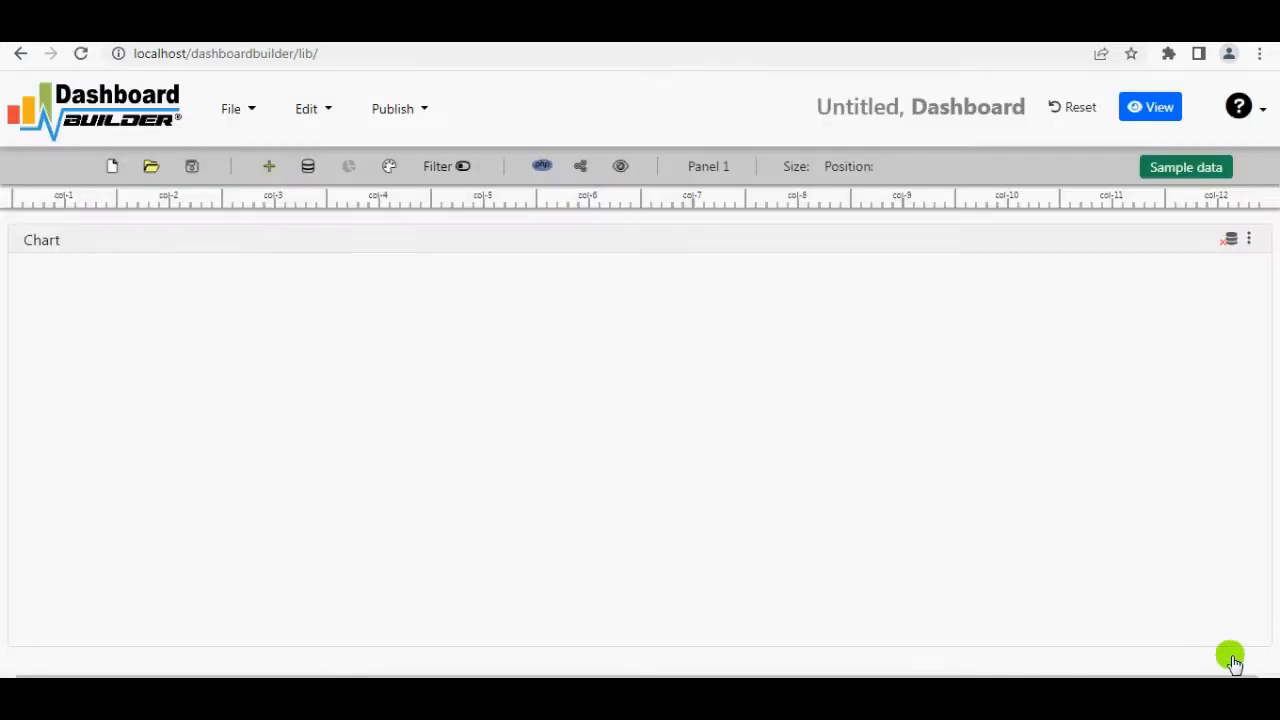
mouse_move(1197, 633)
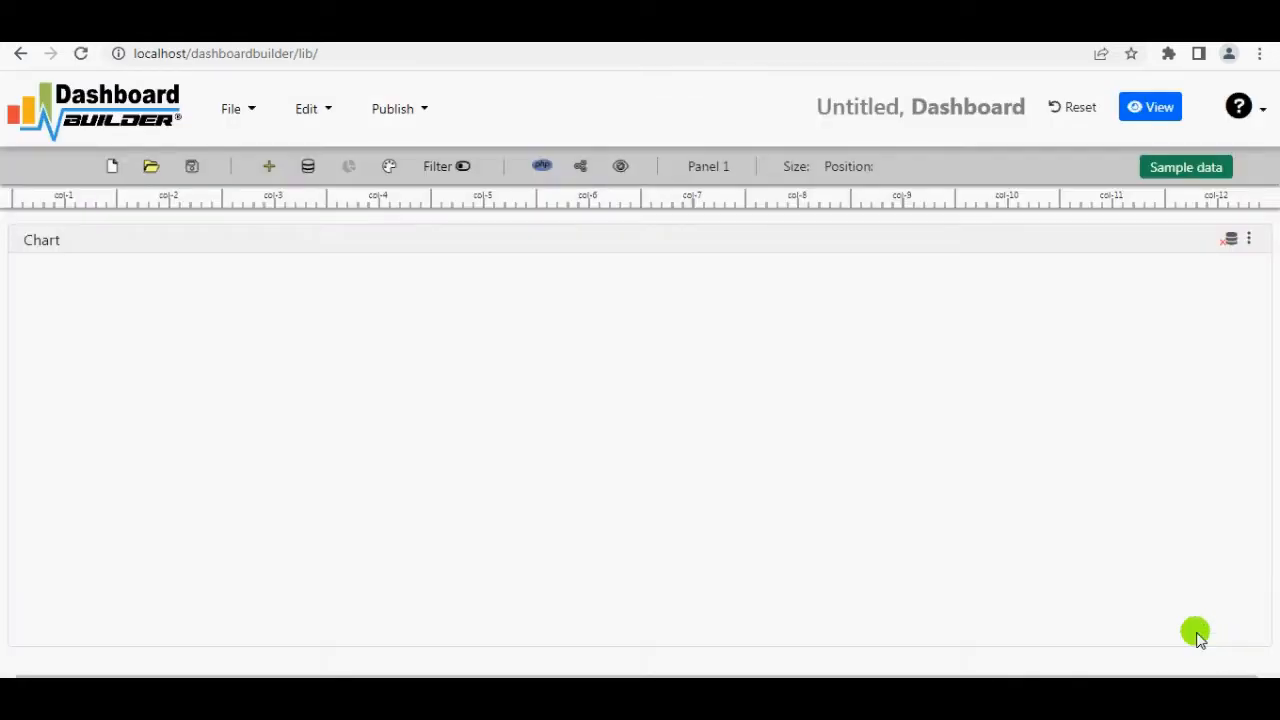
mouse_move(1225, 331)
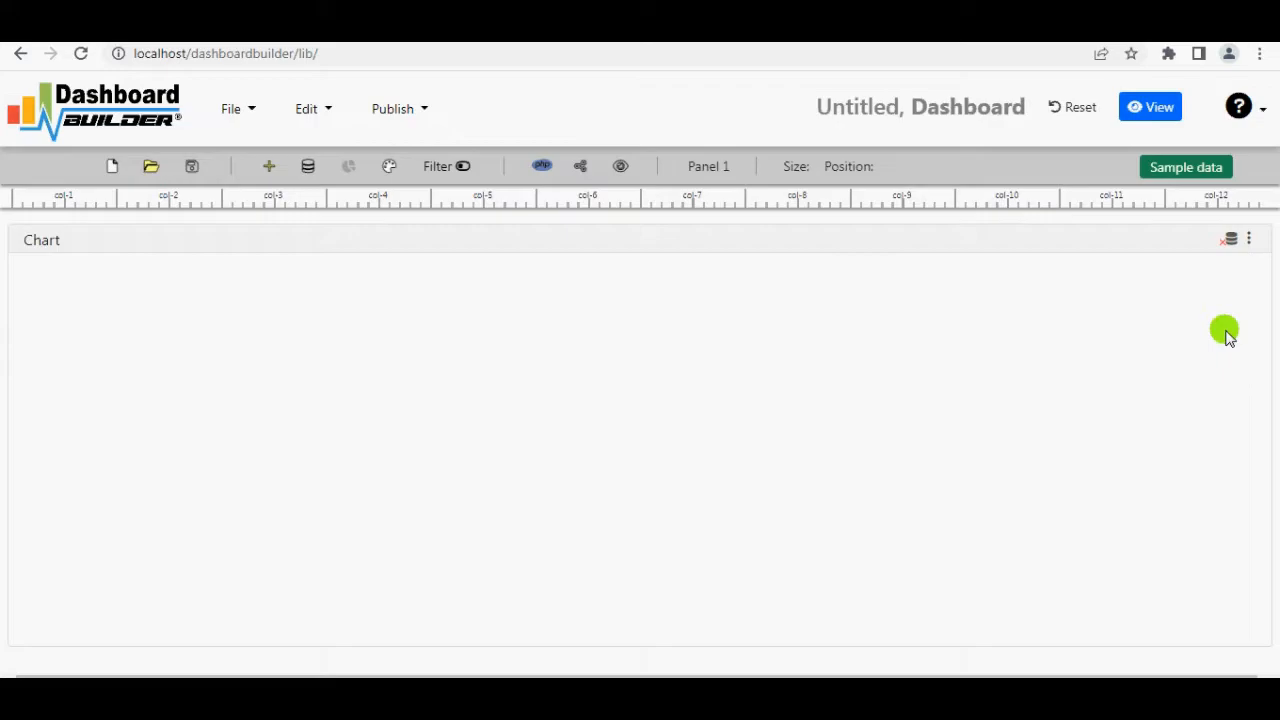
mouse_move(1229, 240)
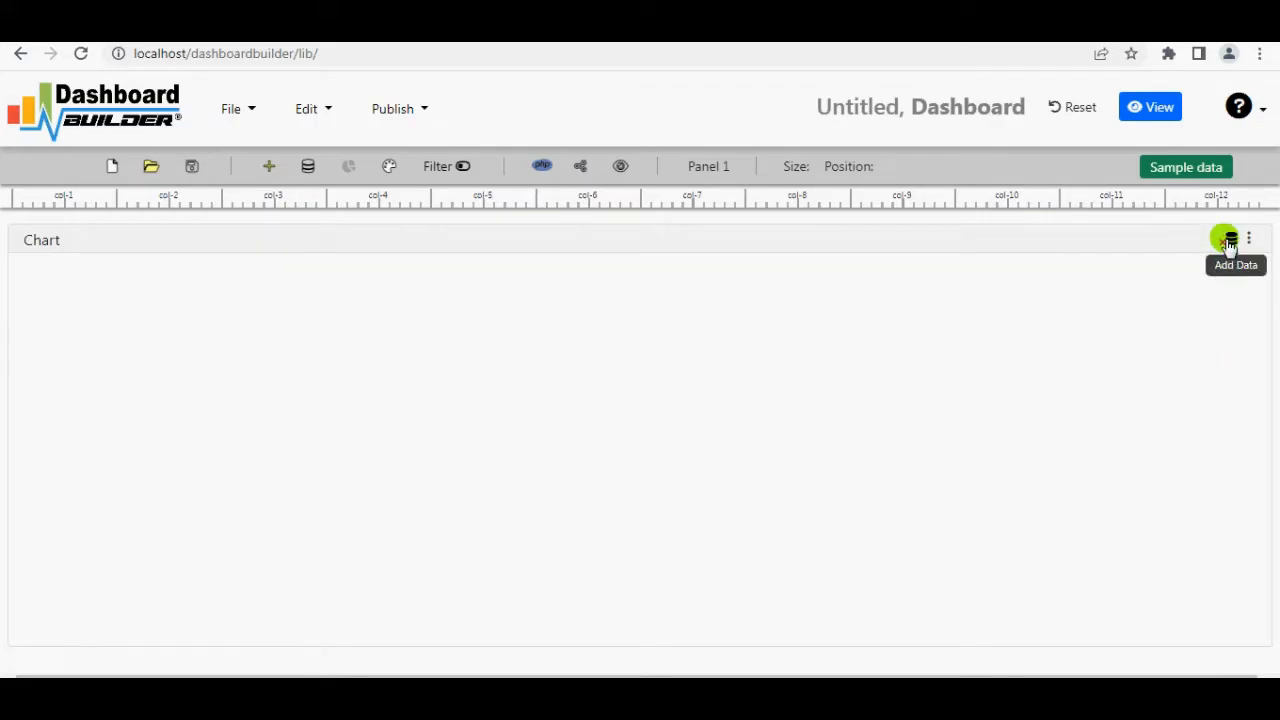
Connect the chart to MySQL on localhost as root, using the salesreport database
click(1229, 240)
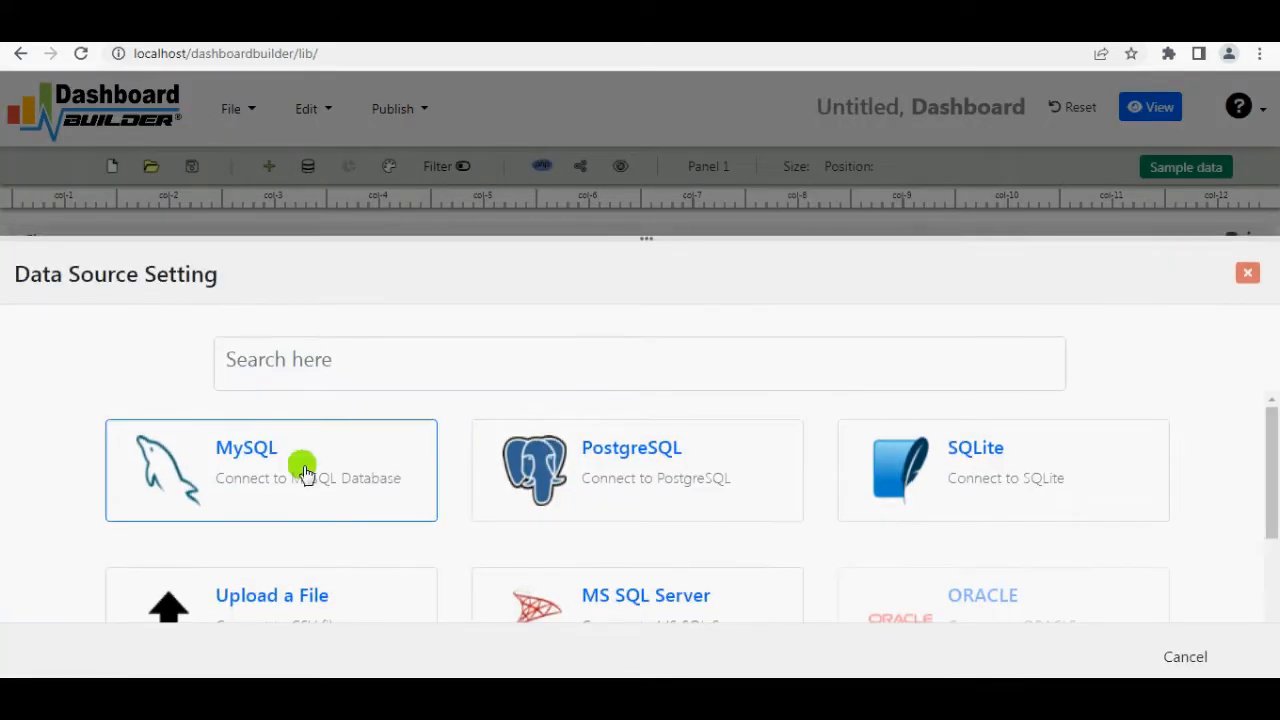
click(270, 470)
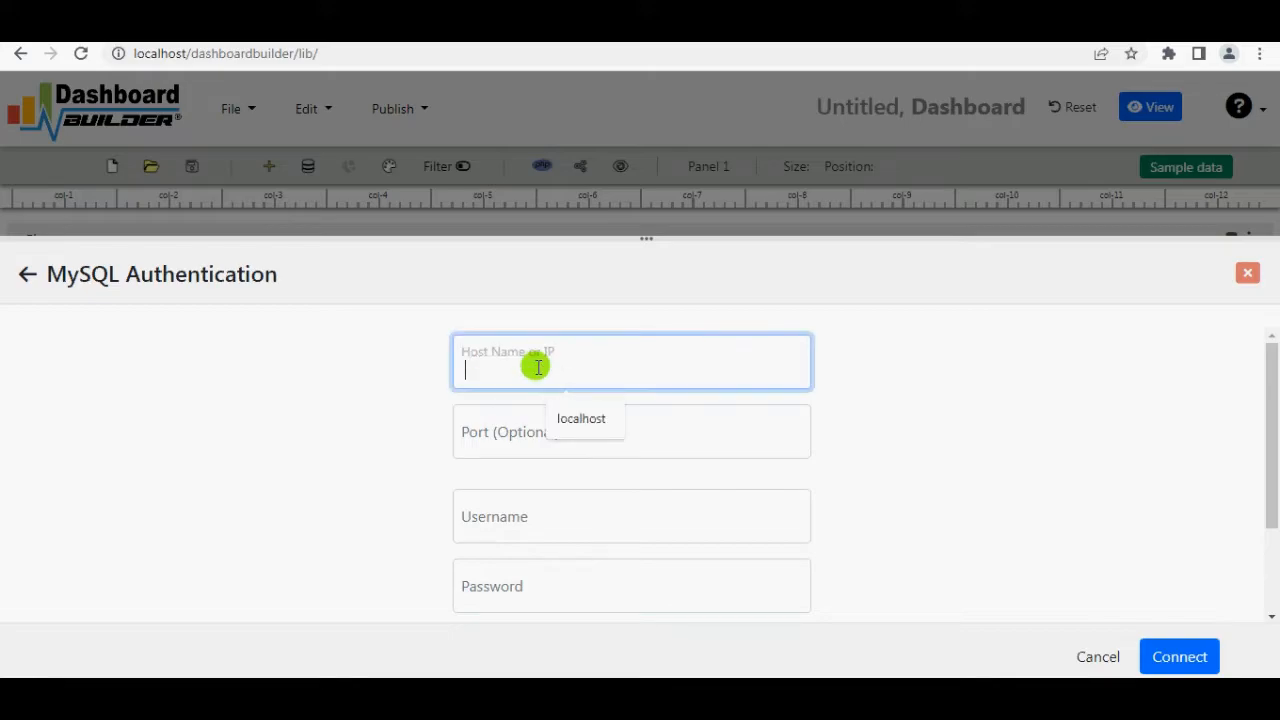
click(581, 418)
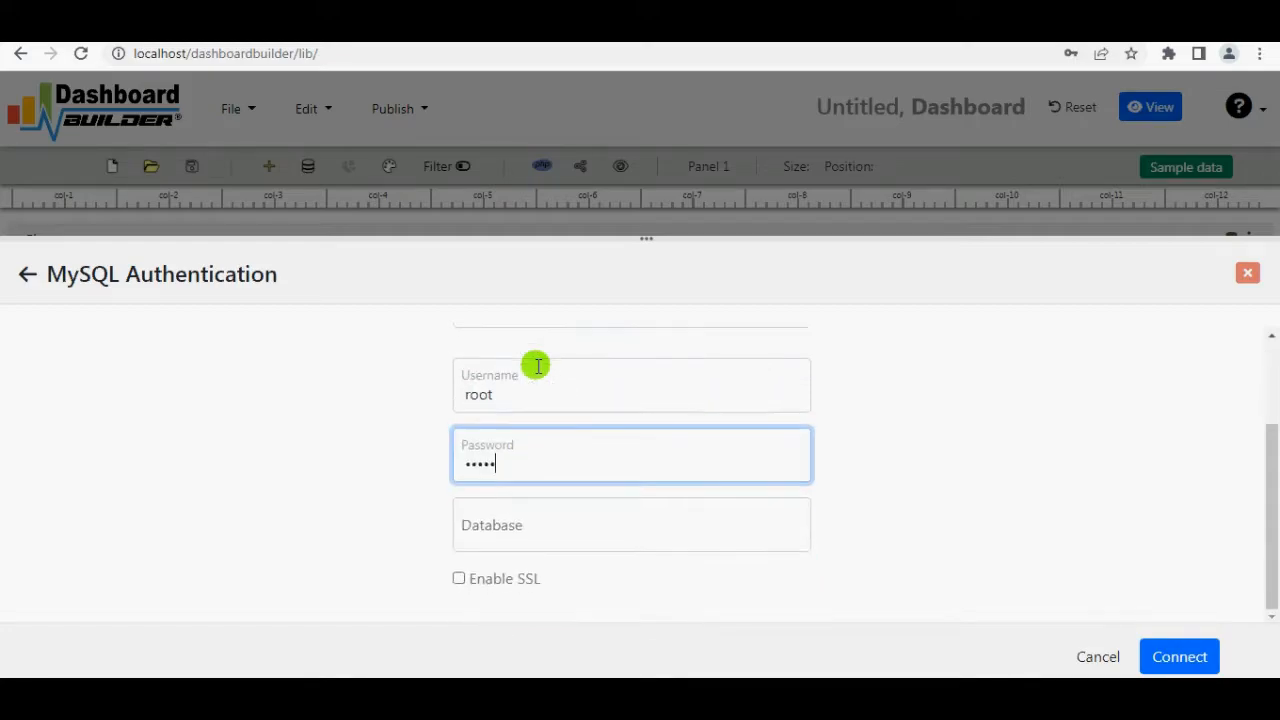
click(631, 524)
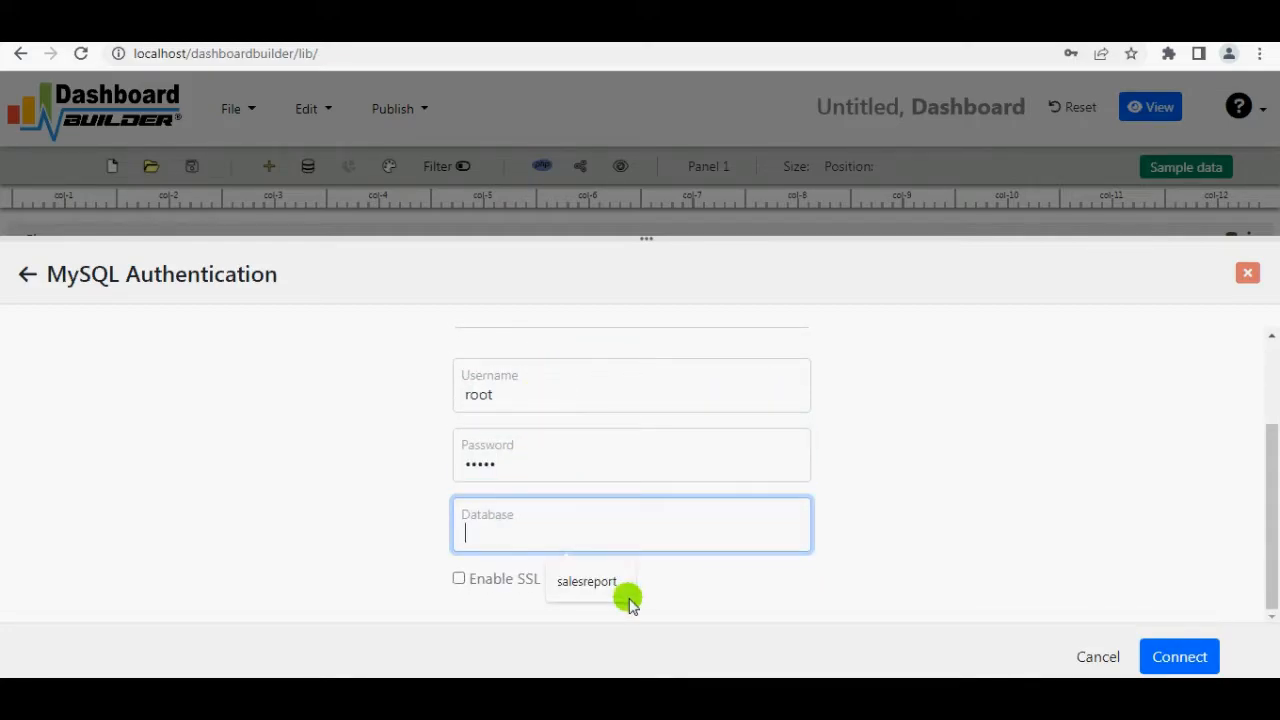
click(586, 581)
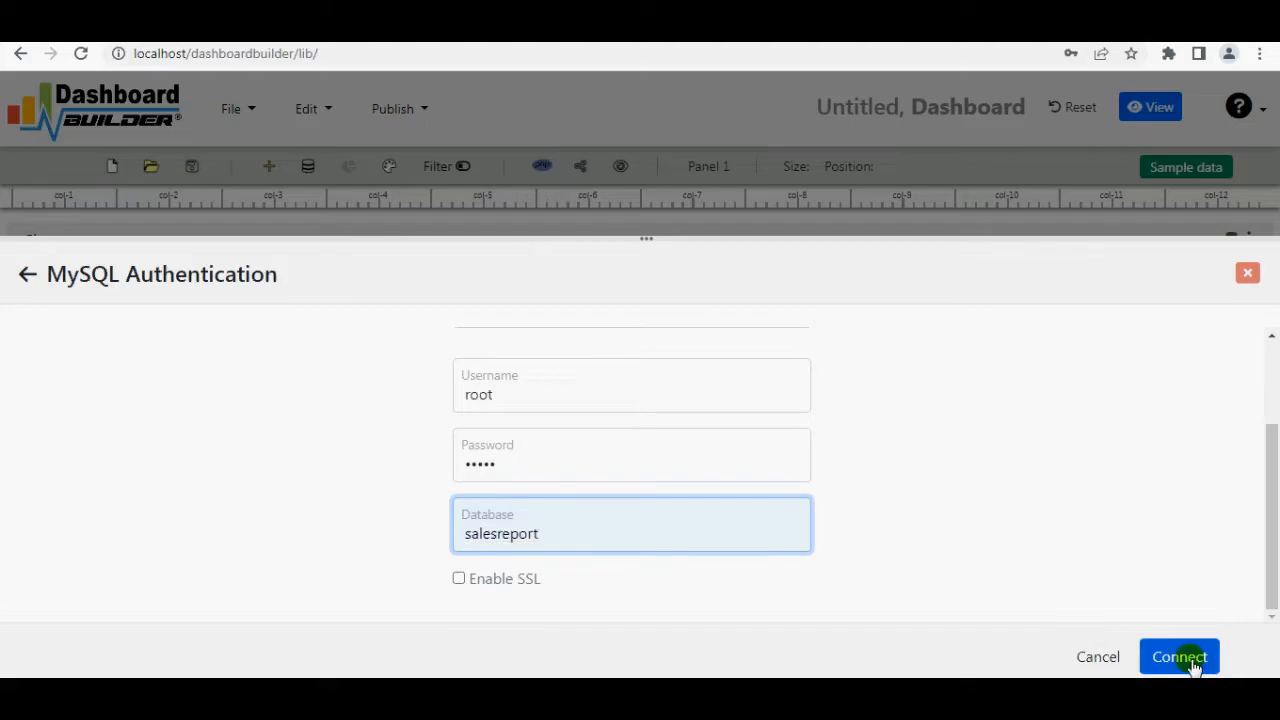
click(1179, 656)
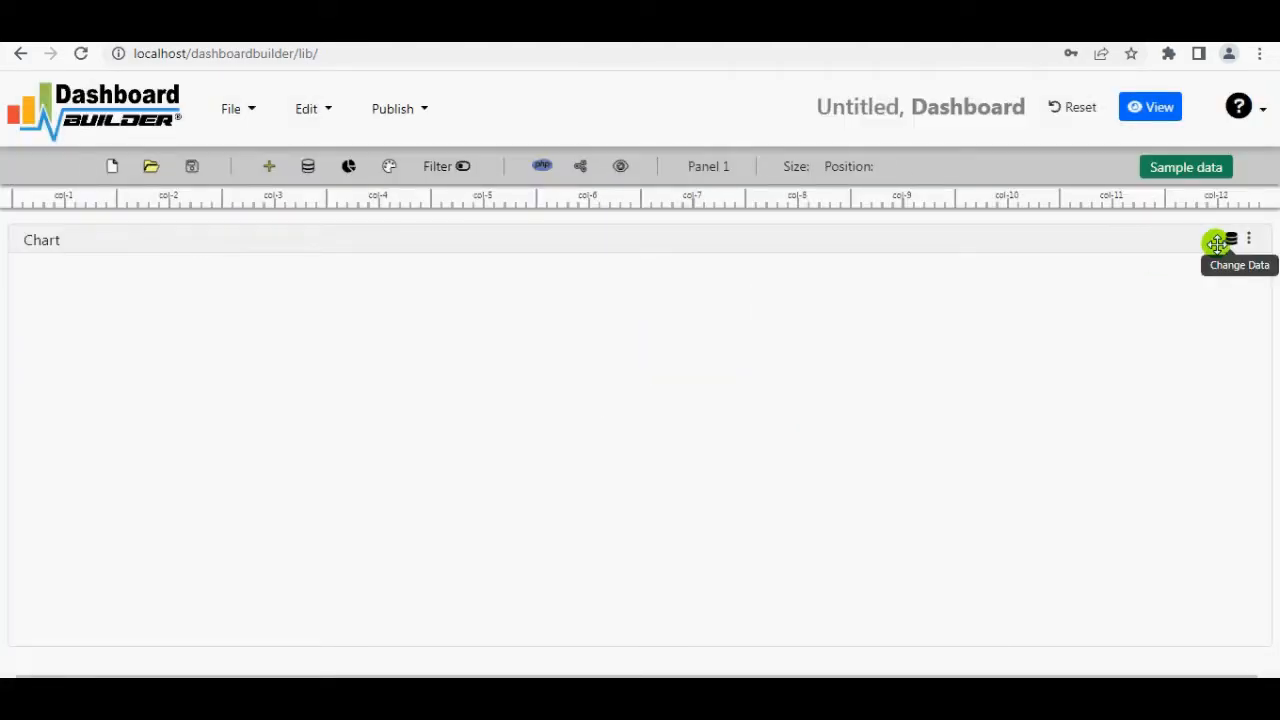
Make Trace 1 a bar chart of Unit Price by Ship Date
click(1217, 242)
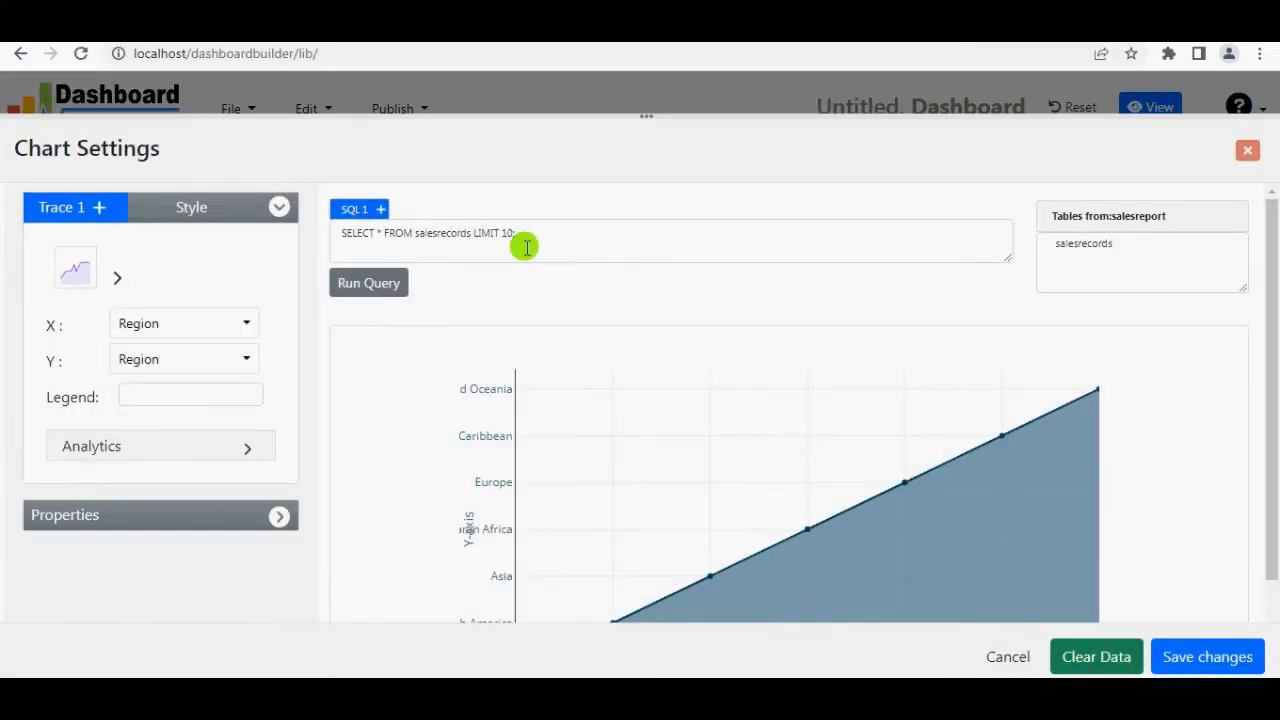
click(117, 277)
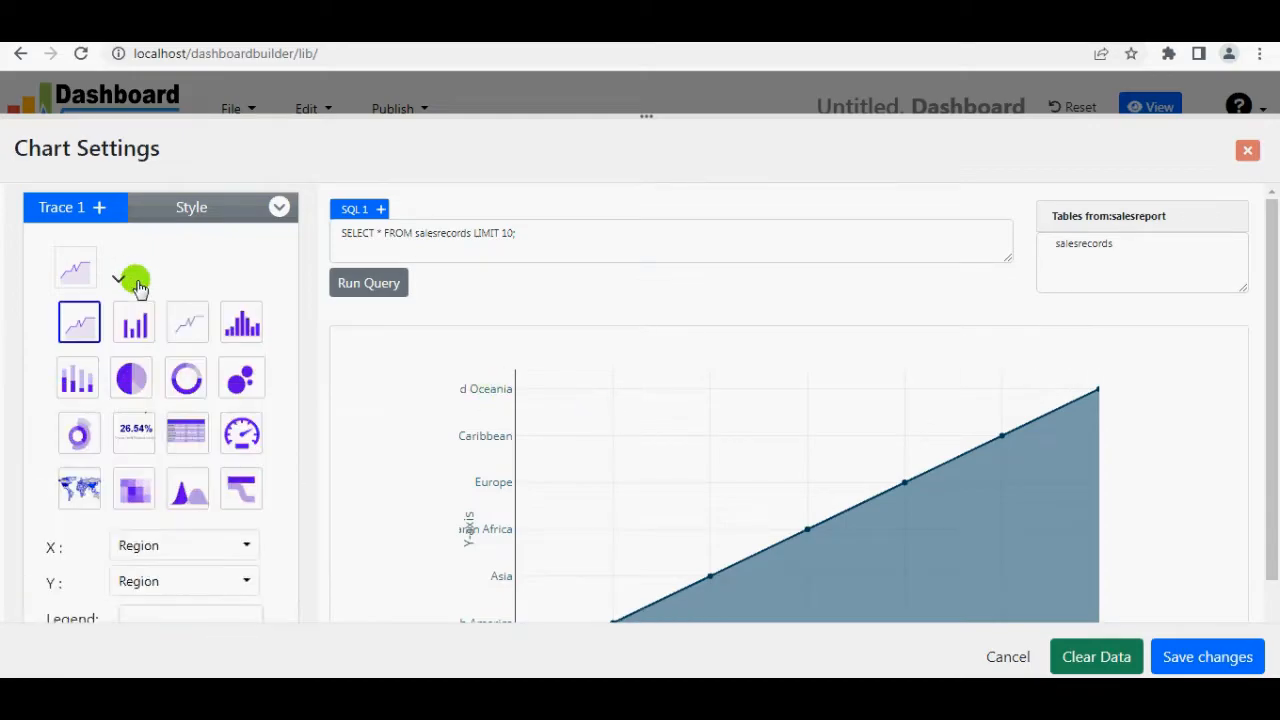
click(134, 322)
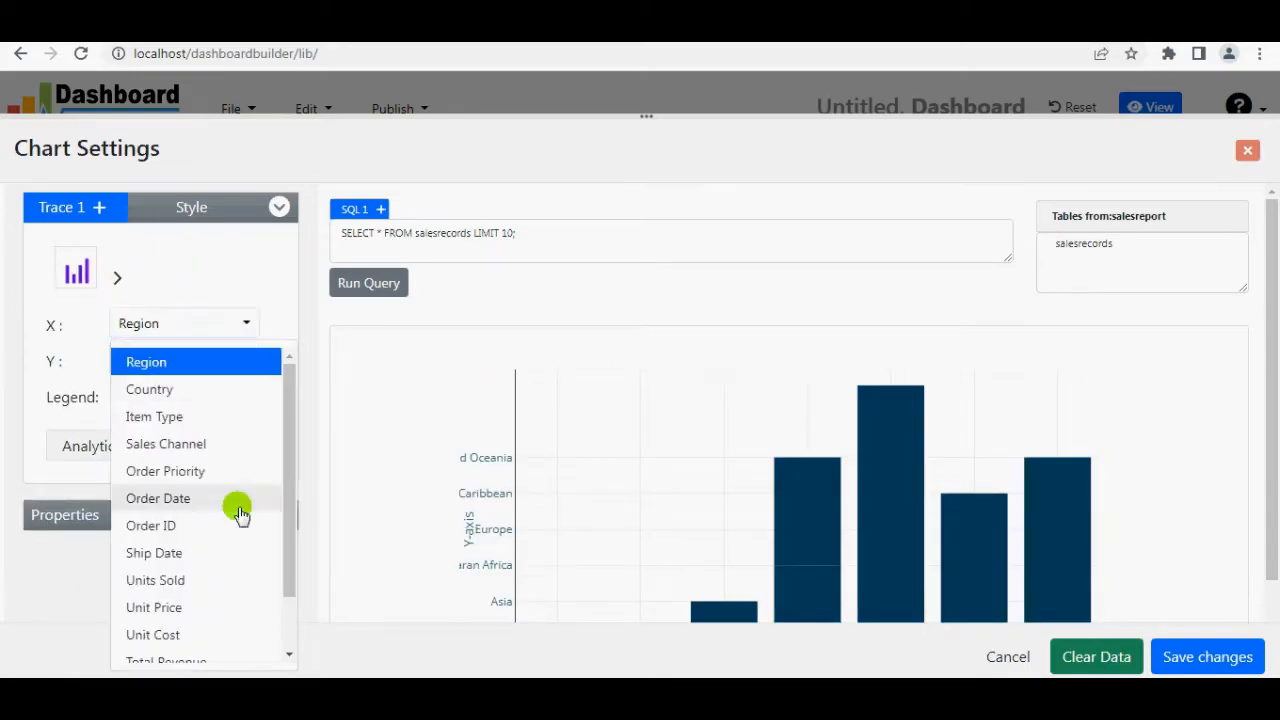
click(154, 553)
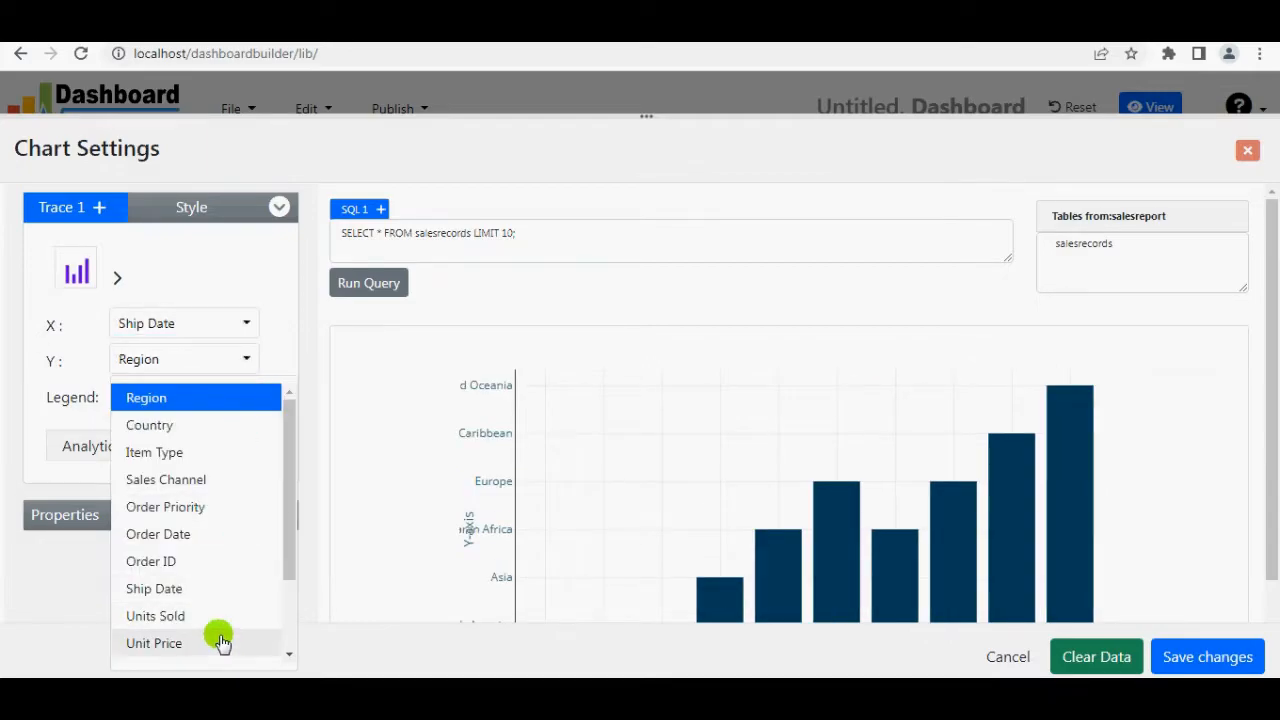
click(154, 642)
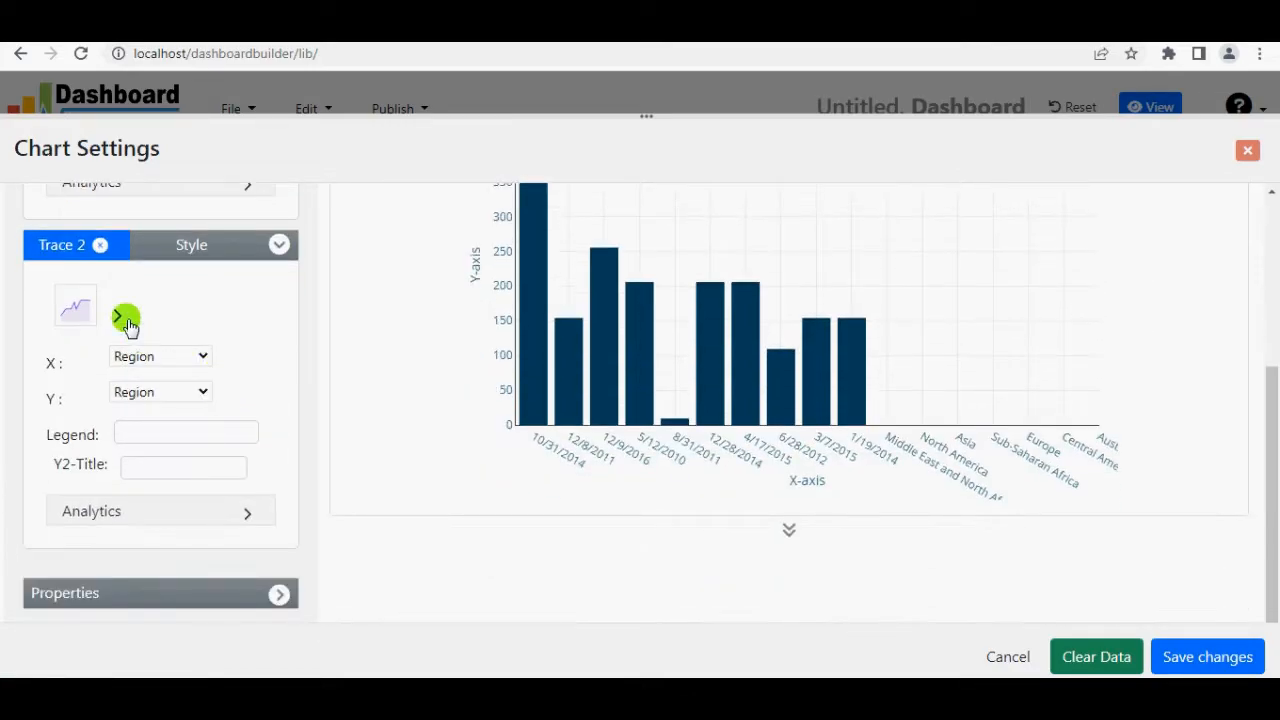
Add Trace 2 as a bar chart of Unit Cost by Ship Date
click(76, 307)
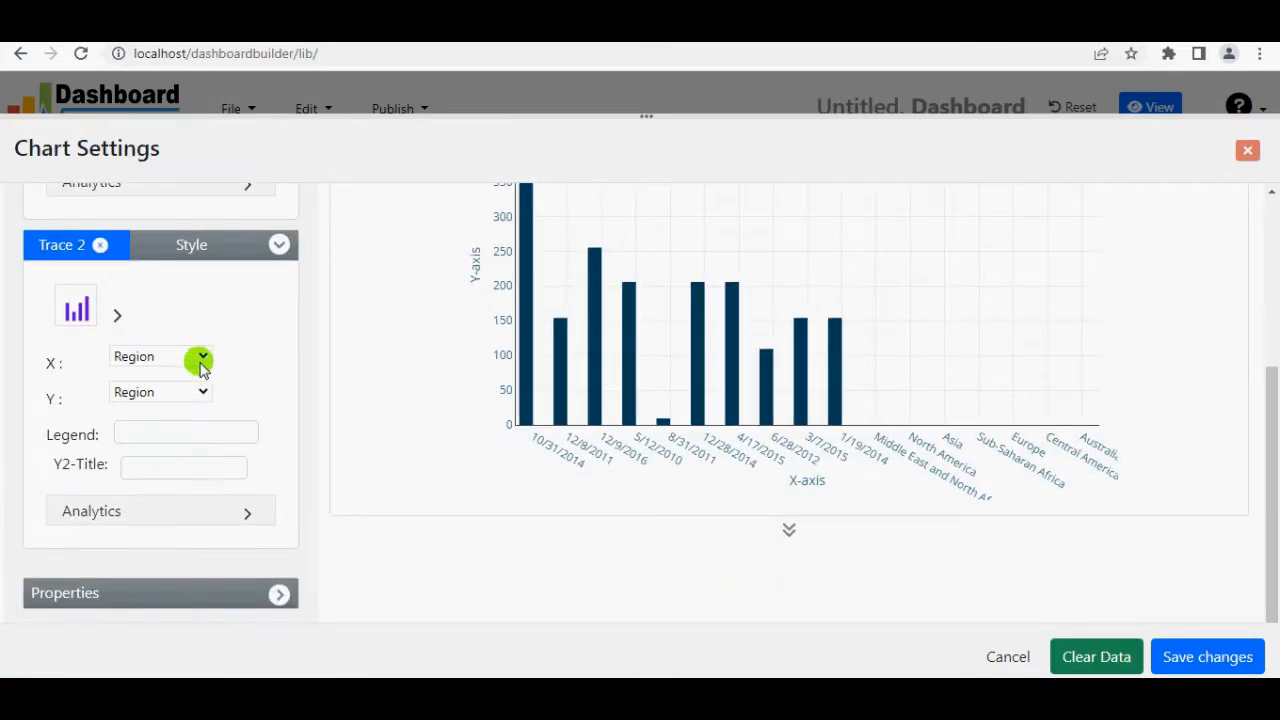
click(160, 356)
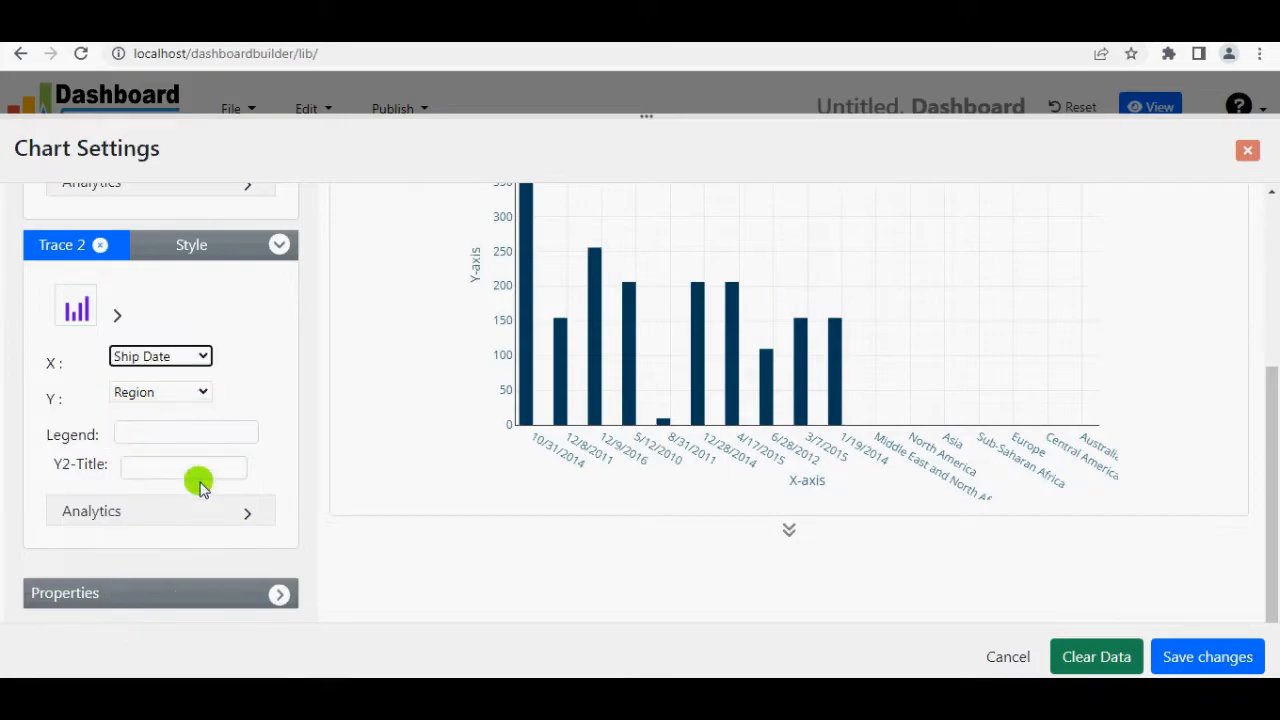
click(160, 391)
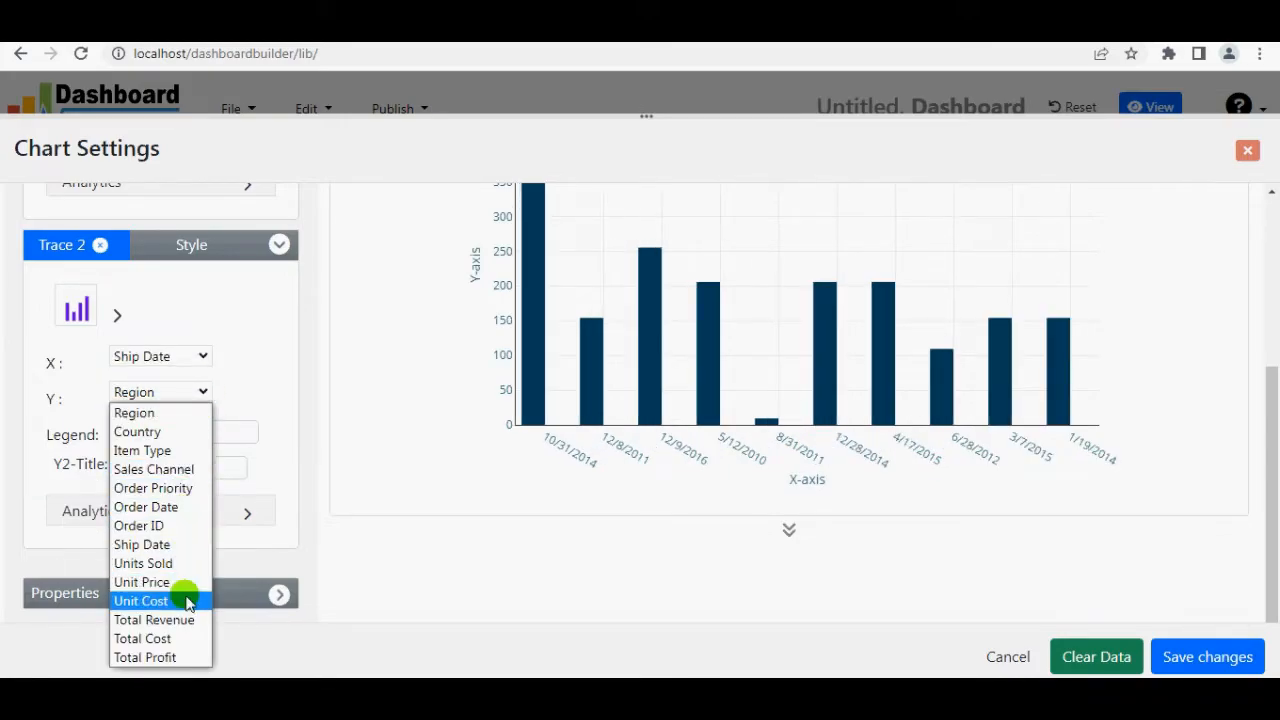
click(141, 601)
text(Cost)
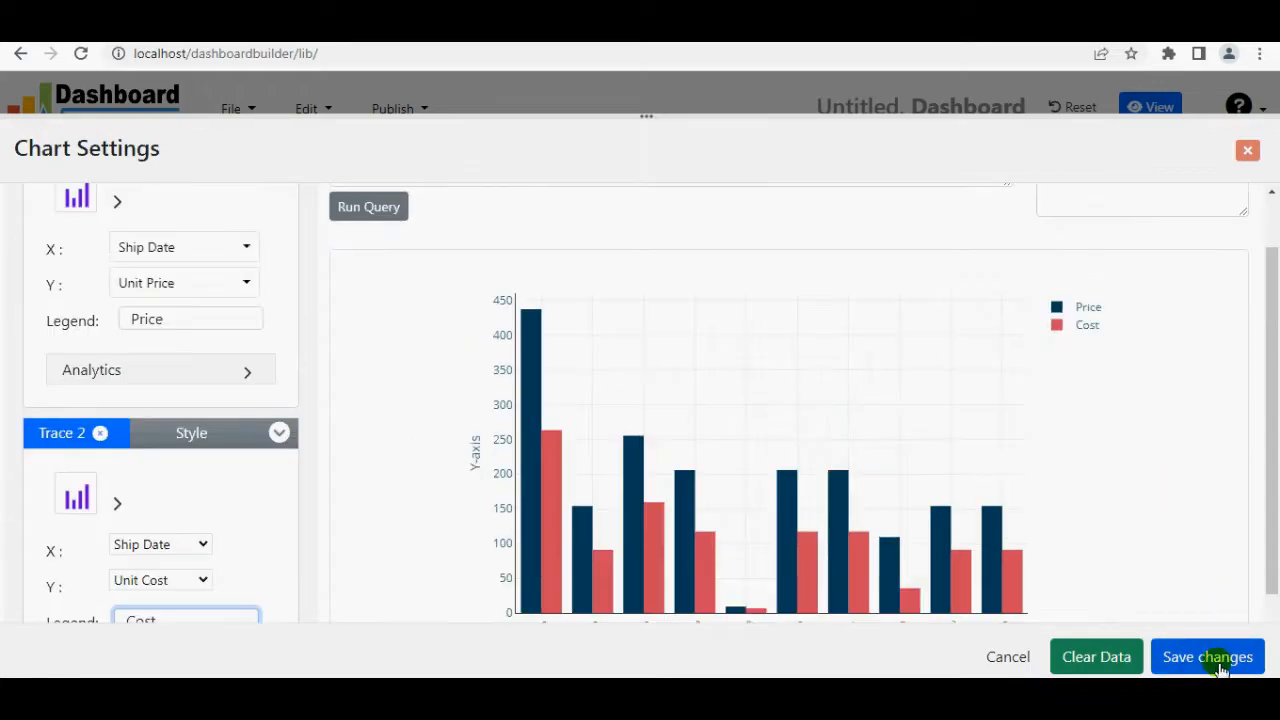
Save the Price/Cost bar chart and narrow its panel to the page's left part
click(1207, 657)
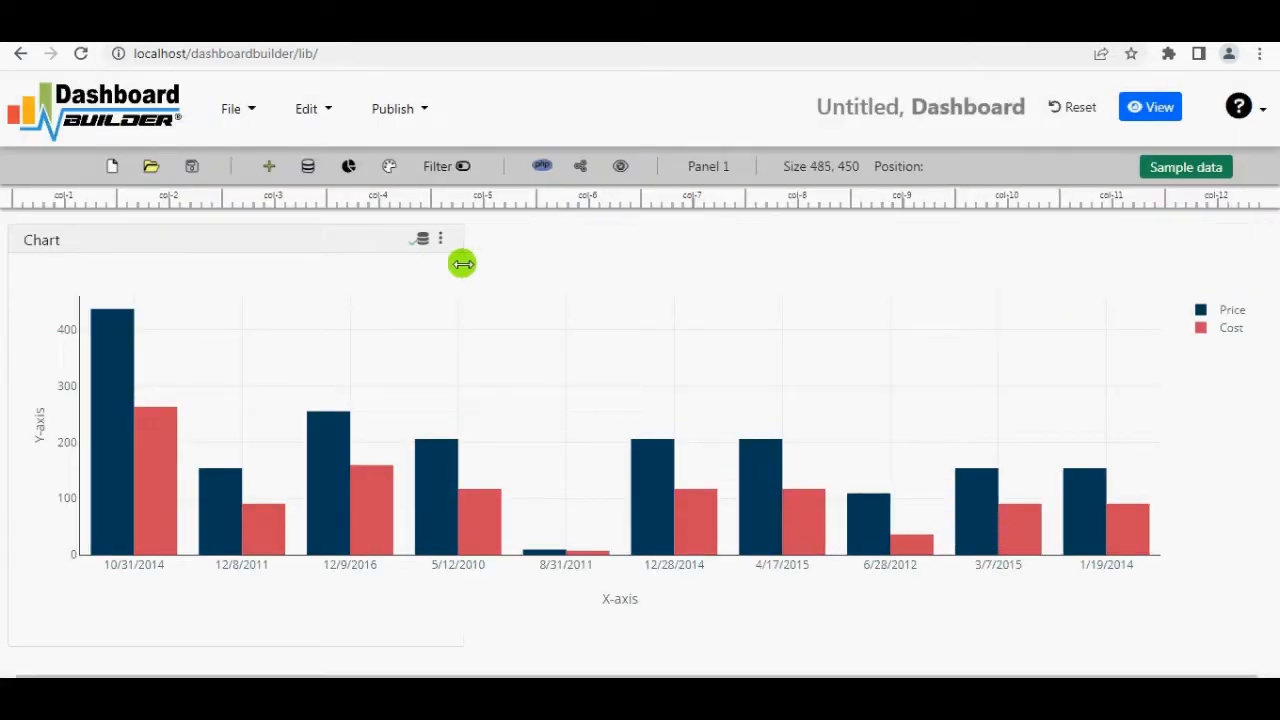
drag(462, 263, 250, 207)
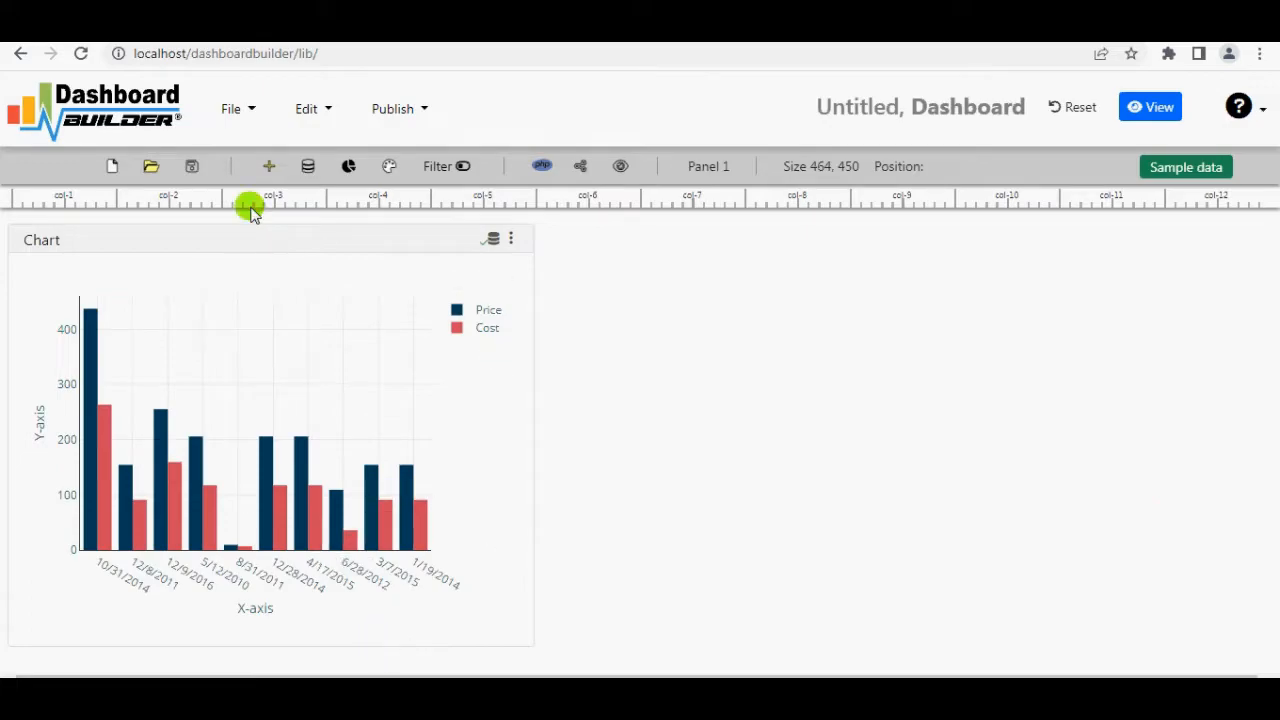
click(269, 166)
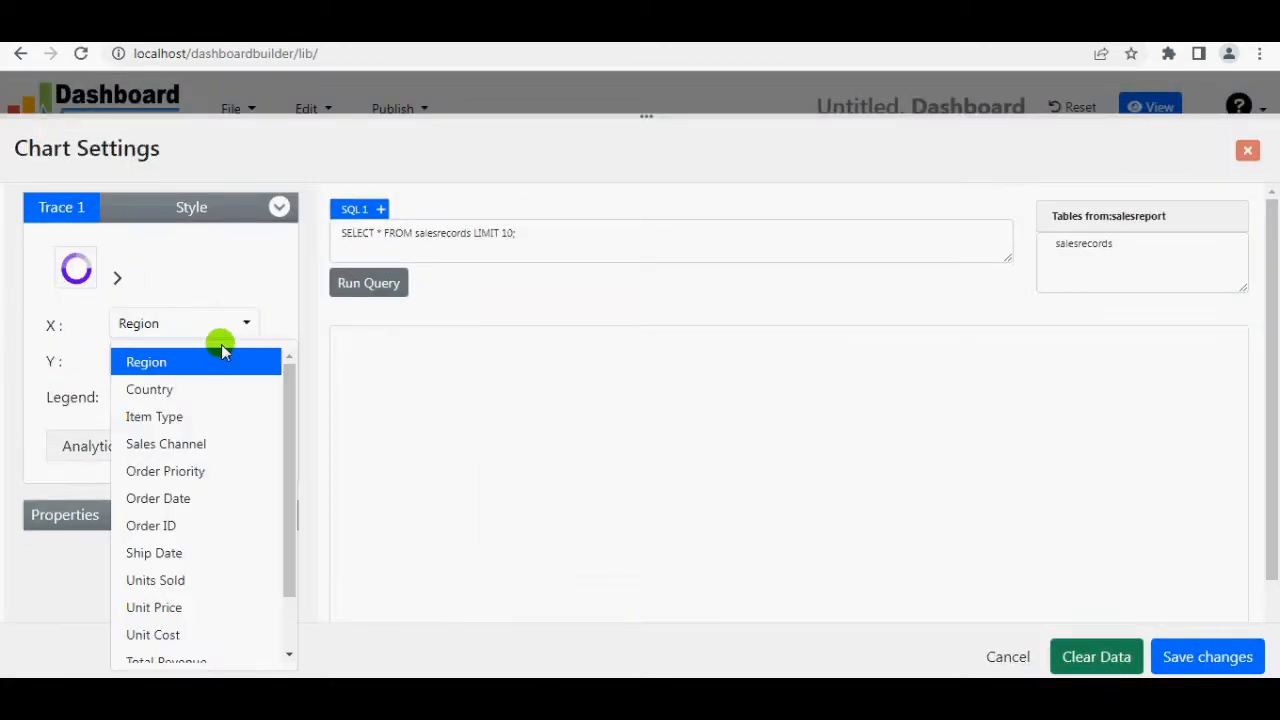
Set the donut chart to Units Sold with legend 'sold' and save it
click(146, 361)
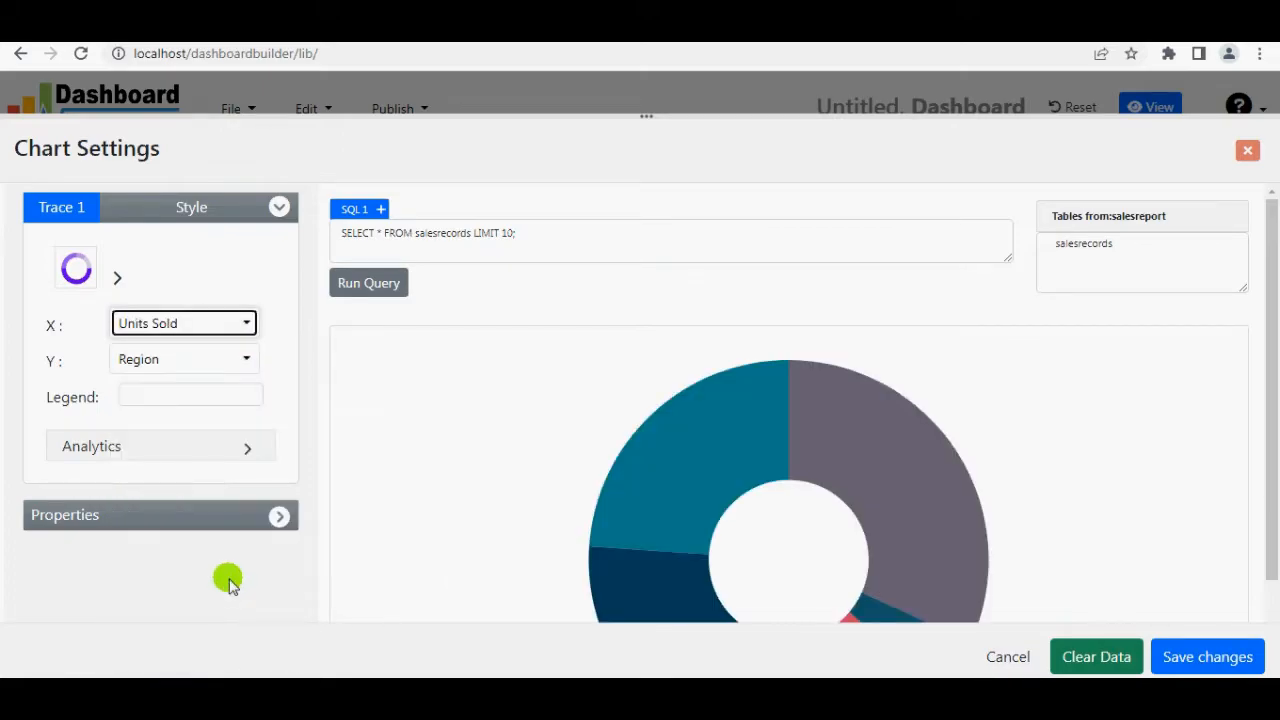
mouse_move(420, 447)
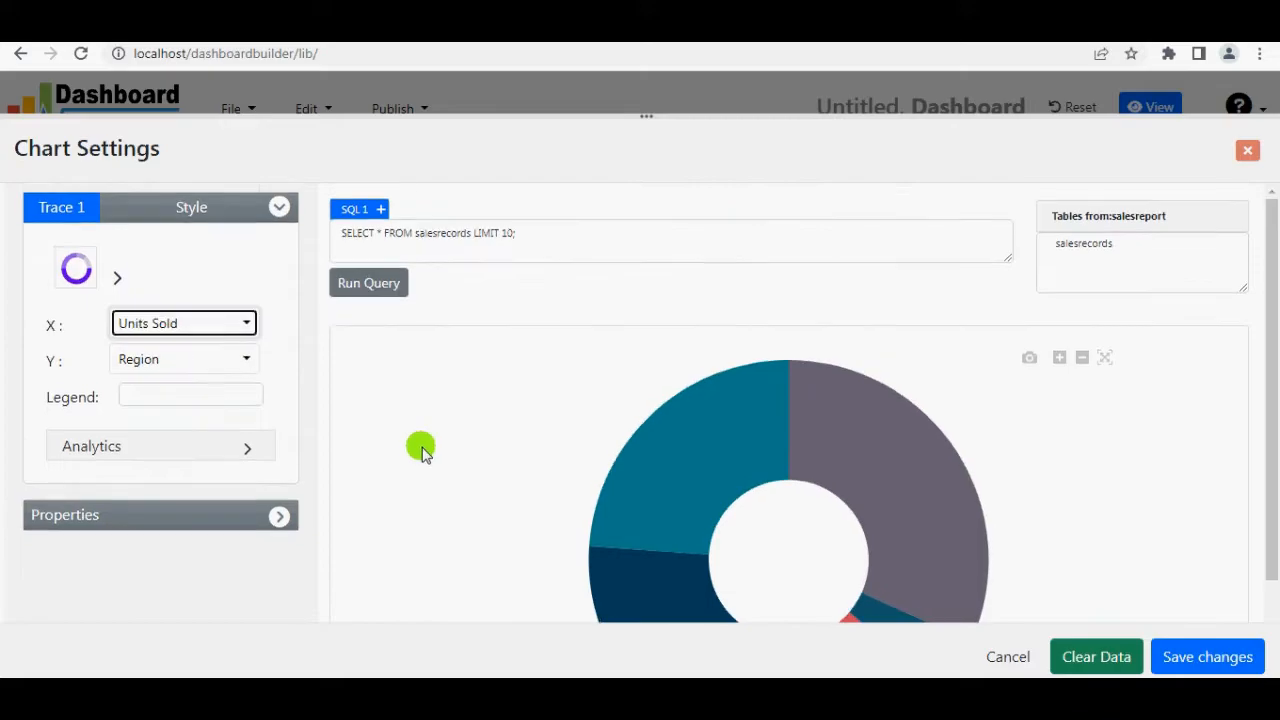
click(190, 396)
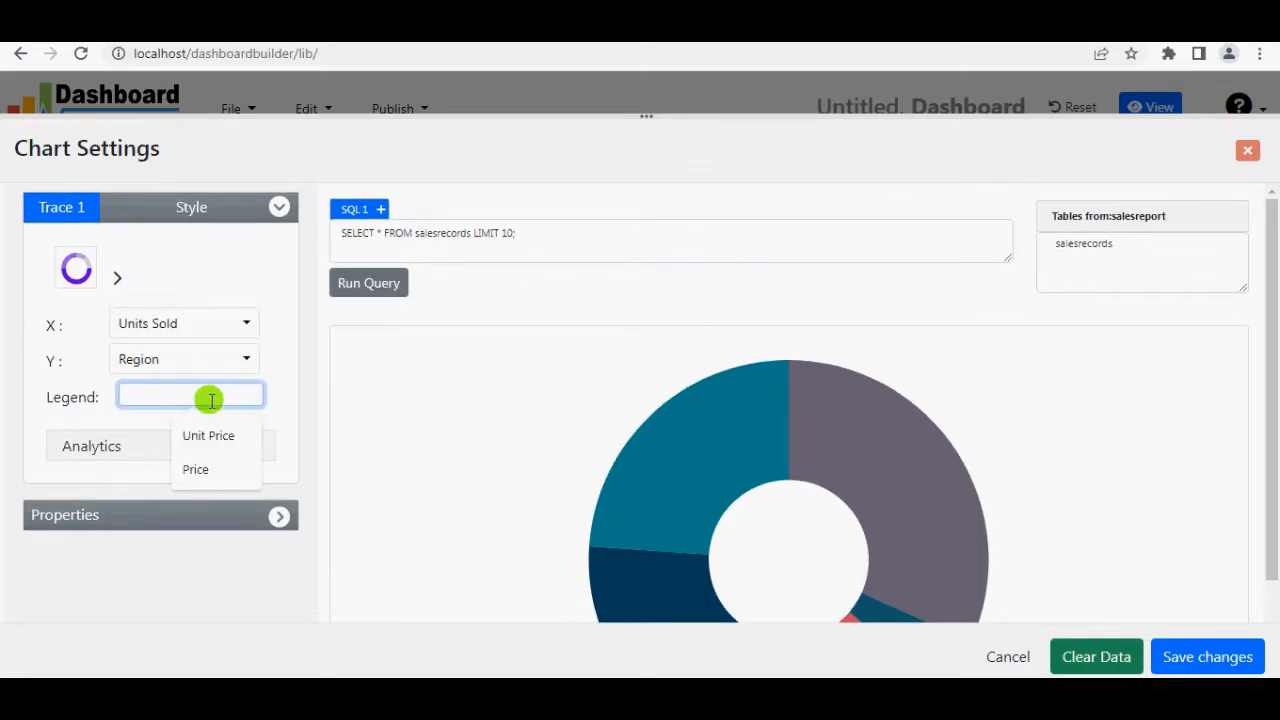
text(sold)
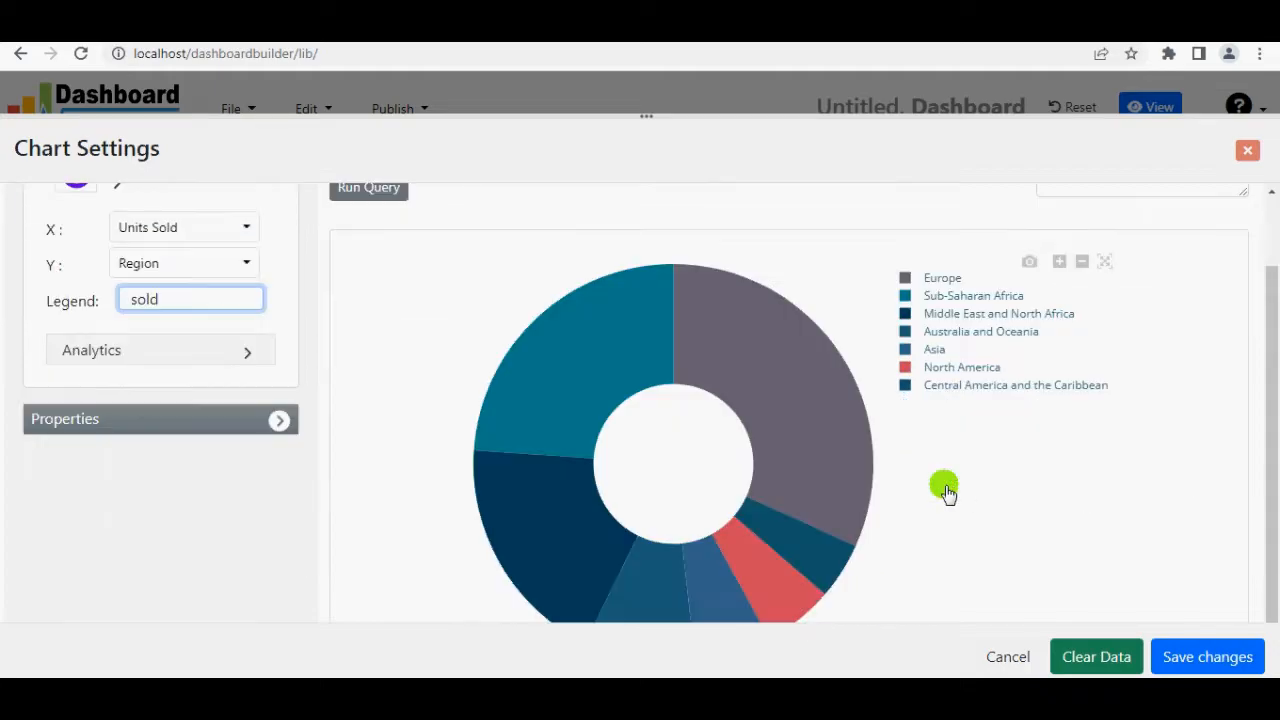
click(279, 419)
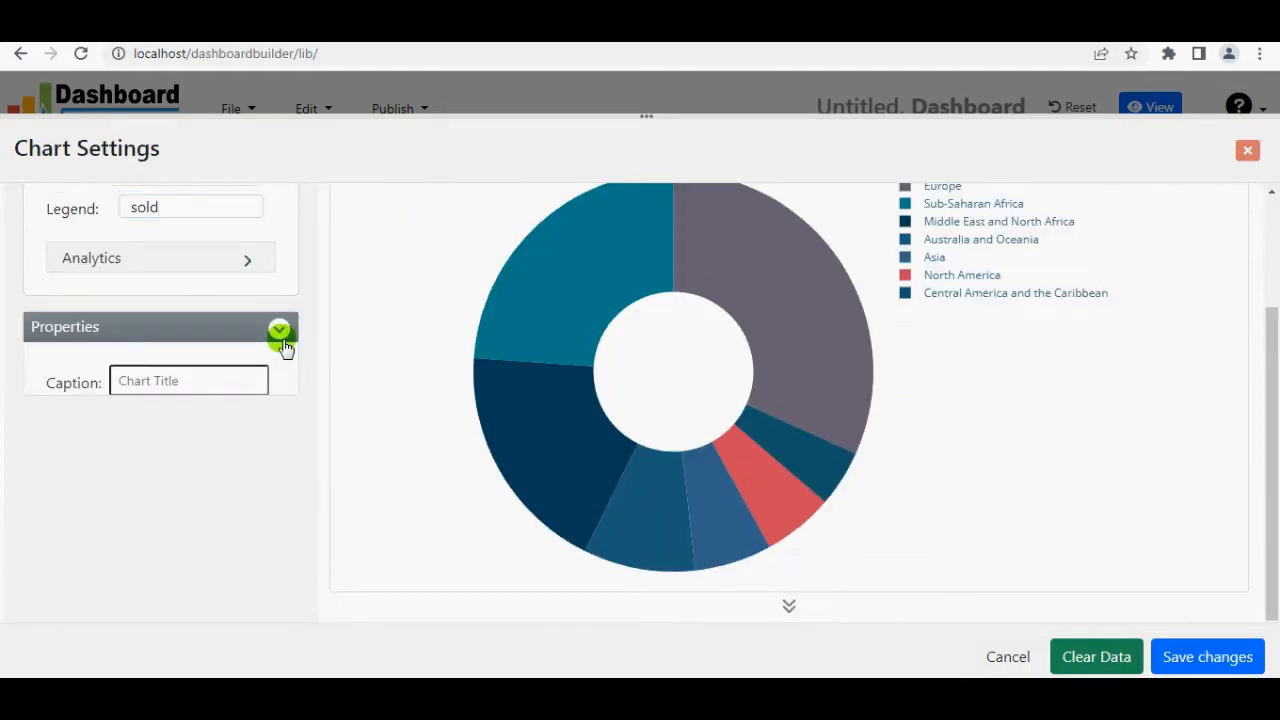
click(279, 330)
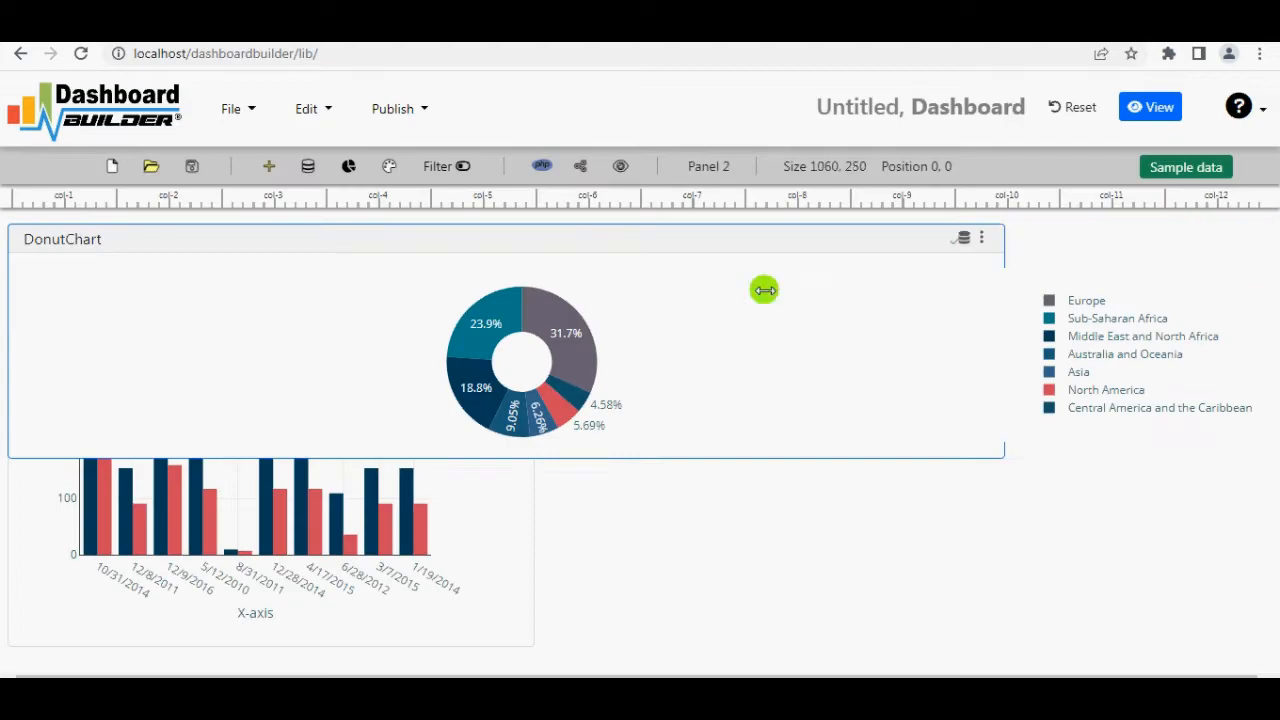
Resize the DonutChart panel and drag it next to the bar chart
drag(764, 290, 830, 257)
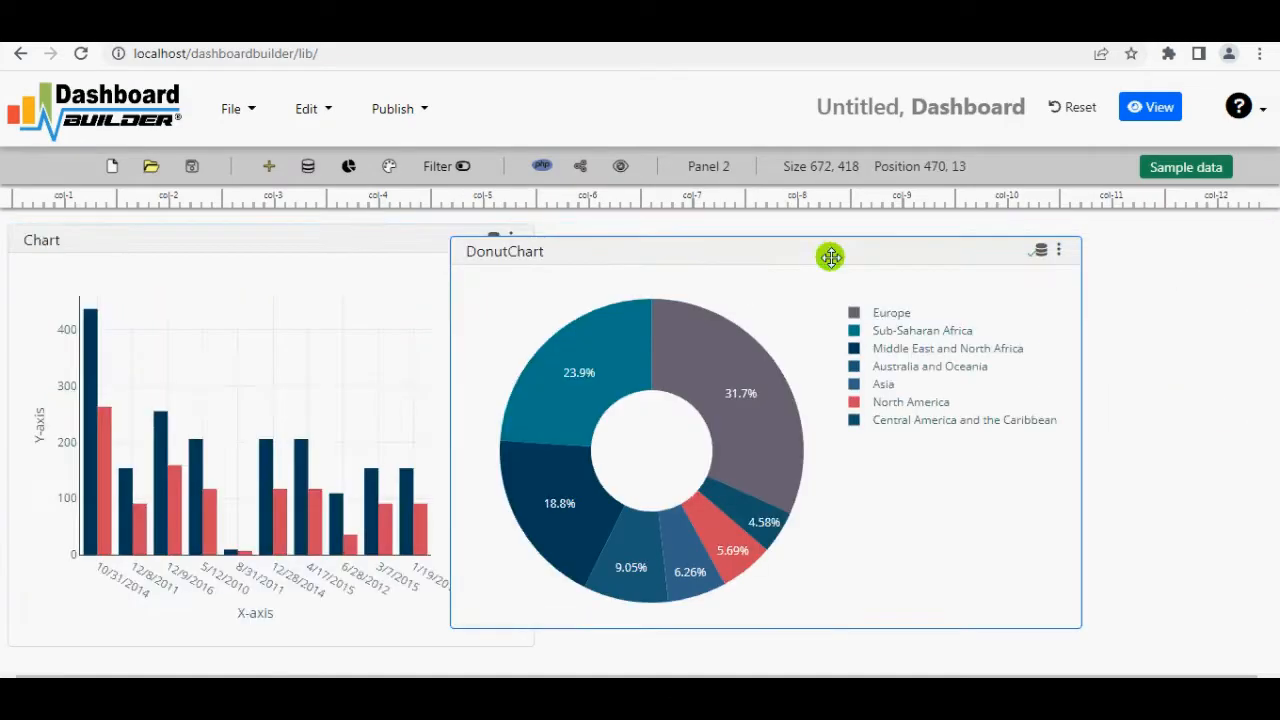
drag(830, 257, 762, 620)
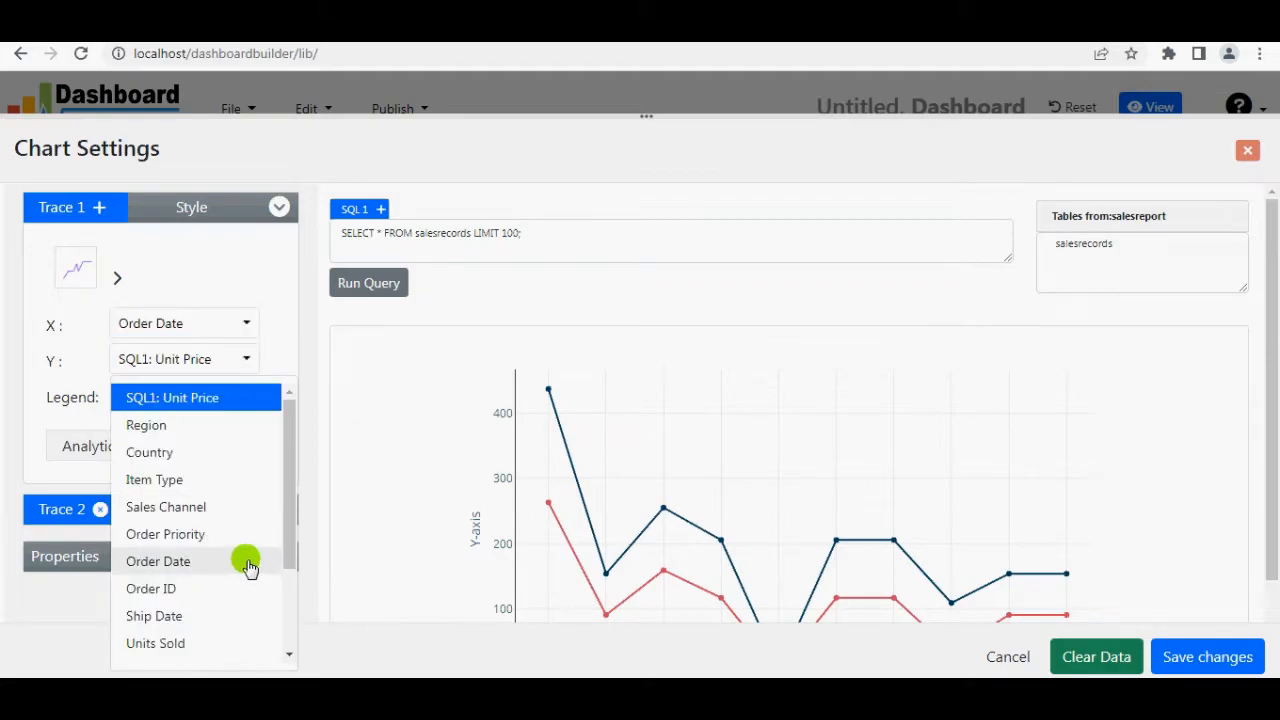
Set Trace 1's legend and Trace 2's Y to Unit Cost, then save the line chart
click(157, 561)
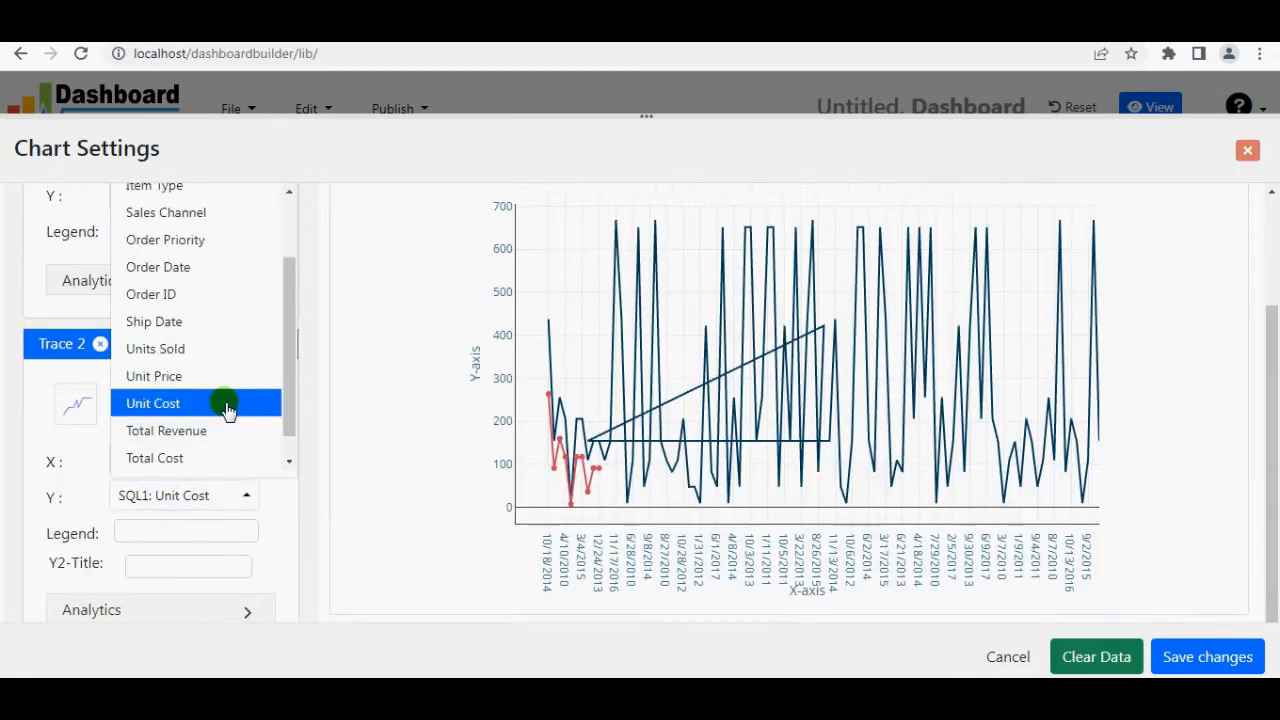
click(153, 403)
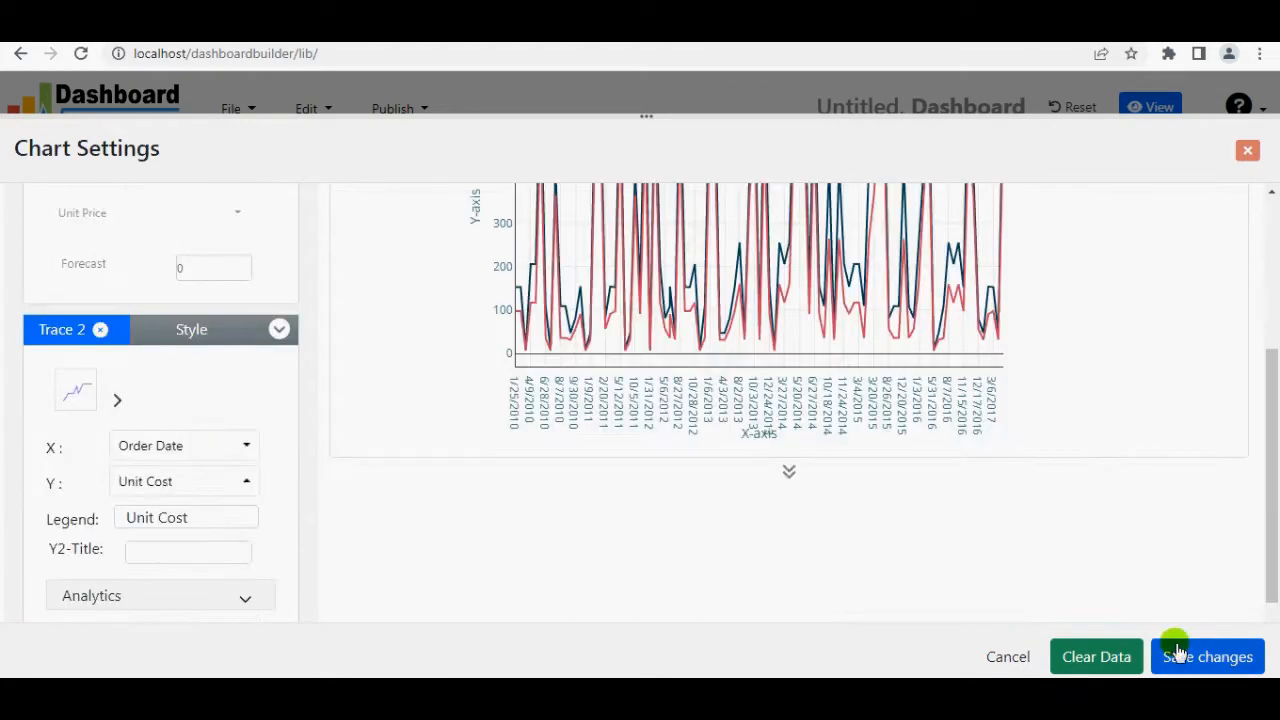
click(1206, 656)
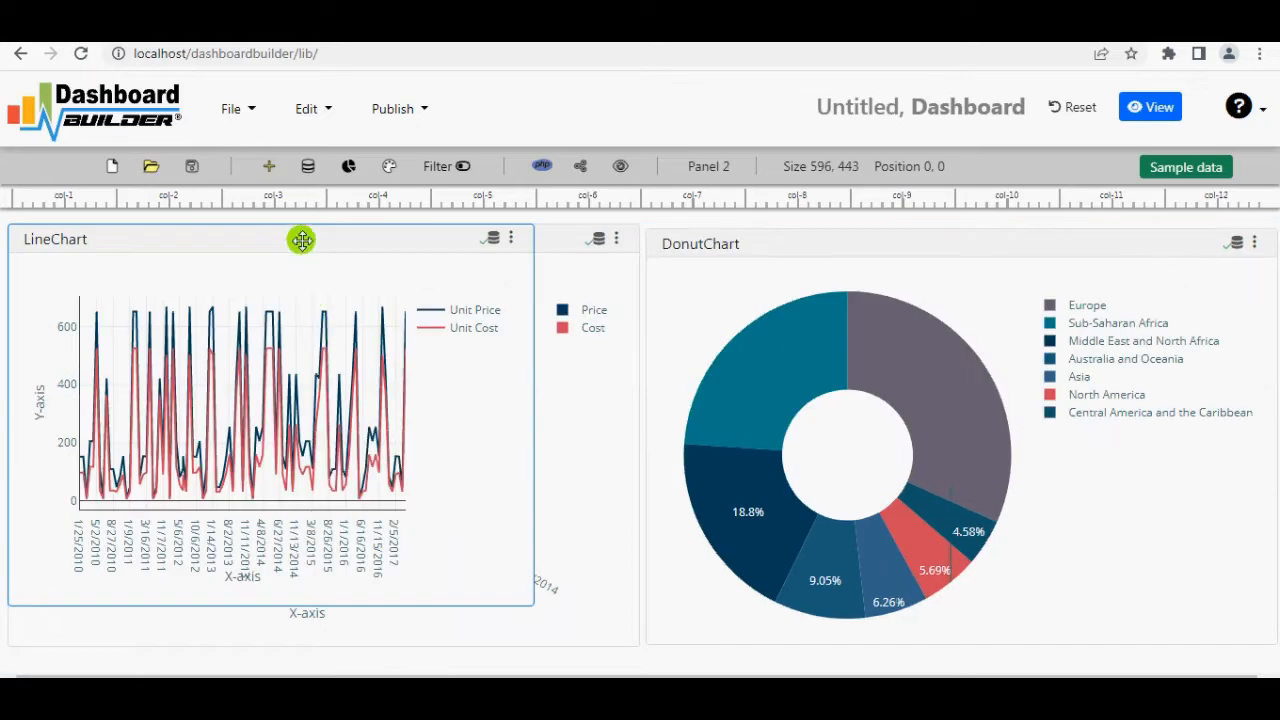
Make the new chart a Total Profit by Region histogram labelled Profit and save it
scroll(down, 3)
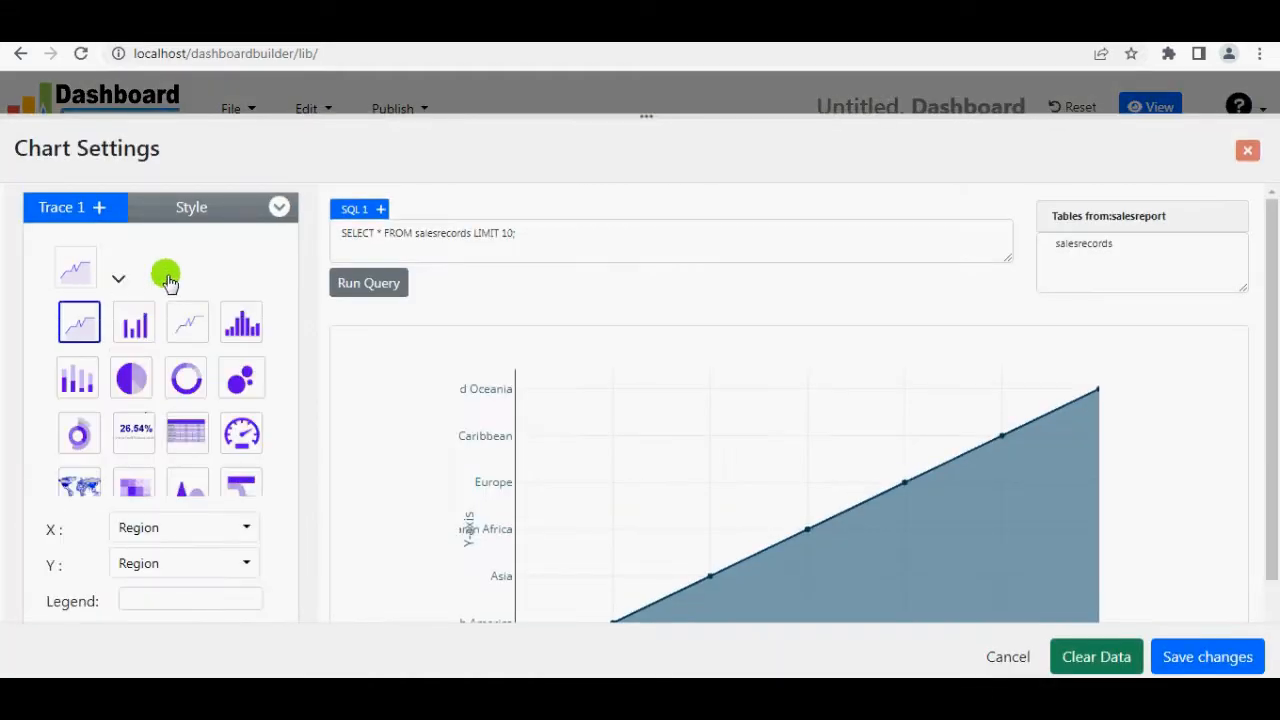
click(134, 322)
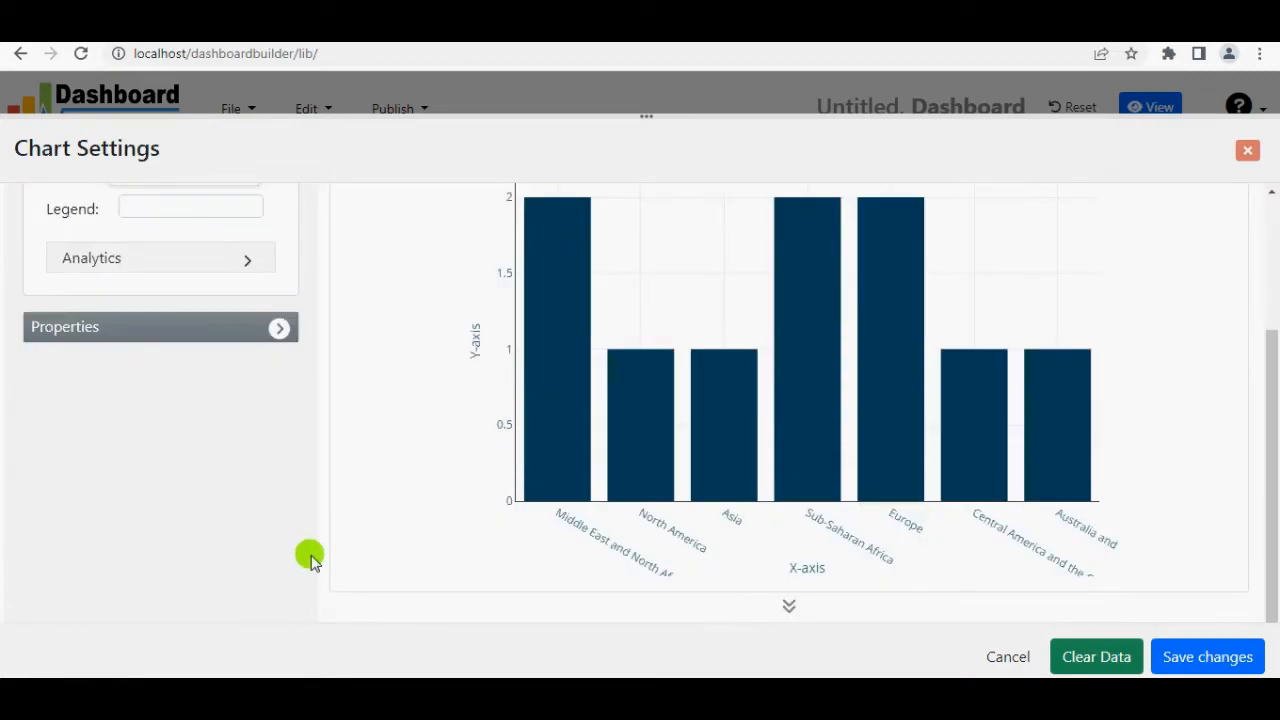
text(Profit)
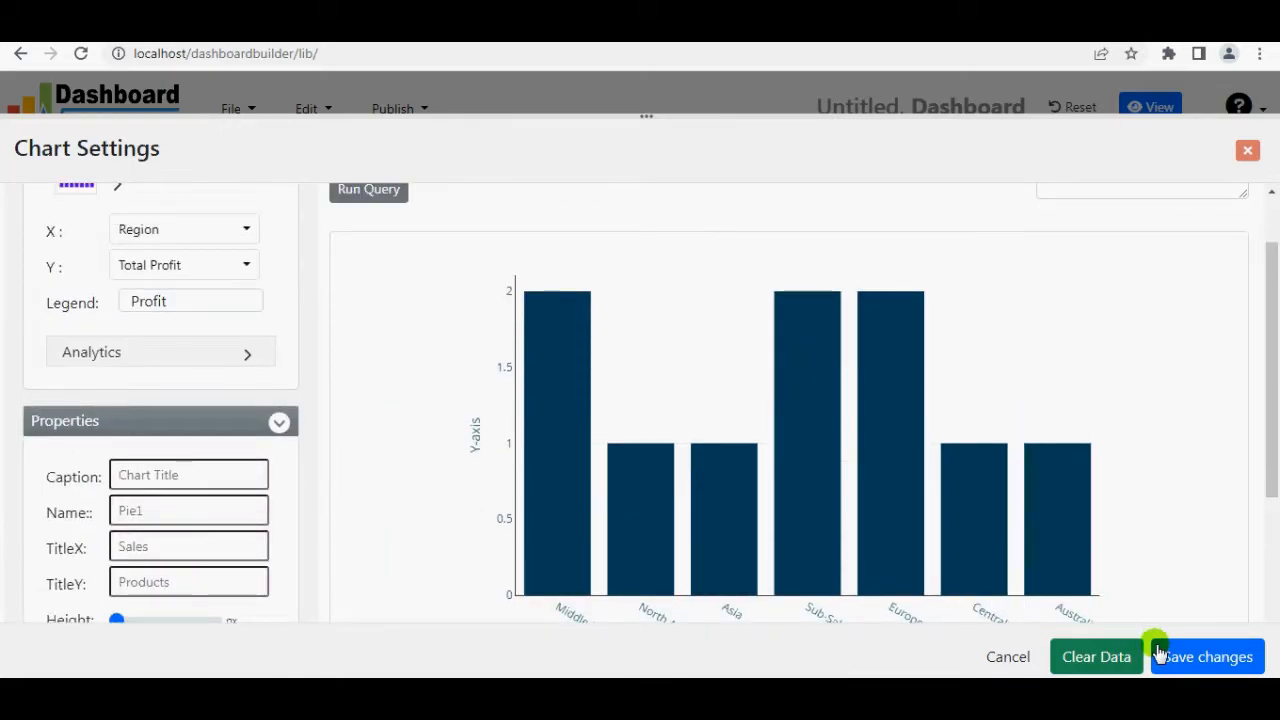
click(1205, 656)
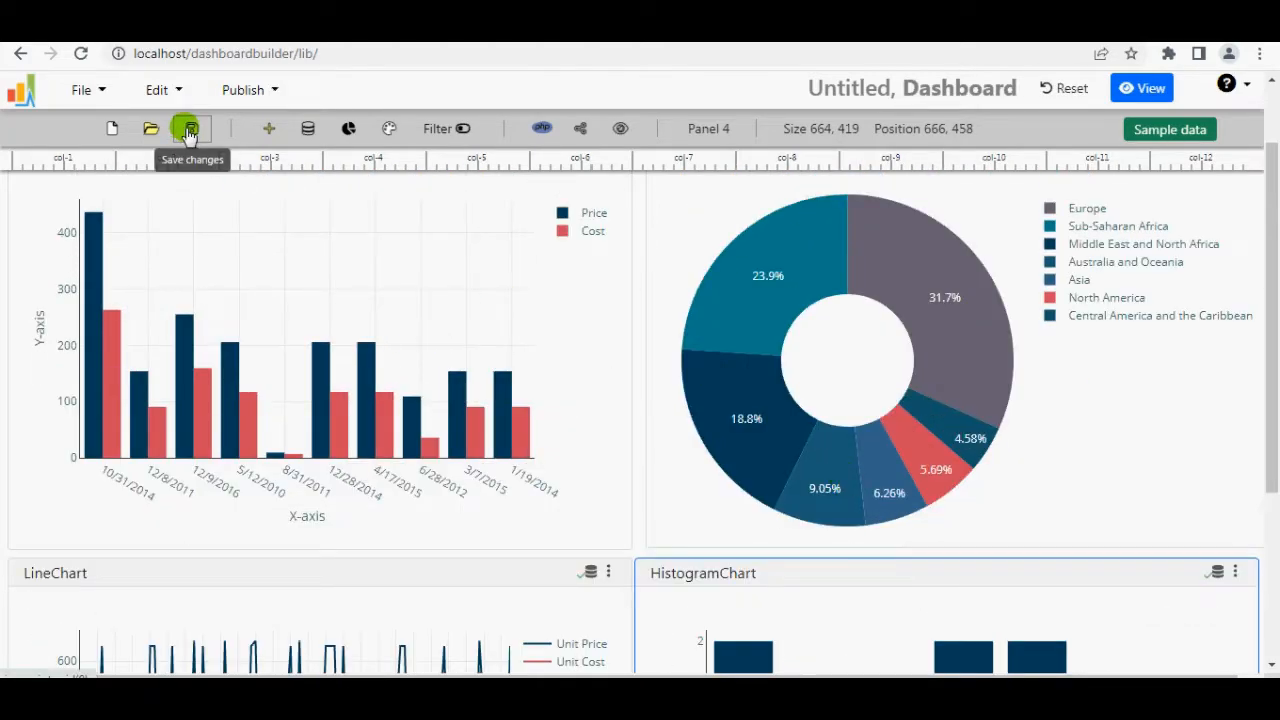
Save the four-chart dashboard with the file name 'sales'
click(189, 128)
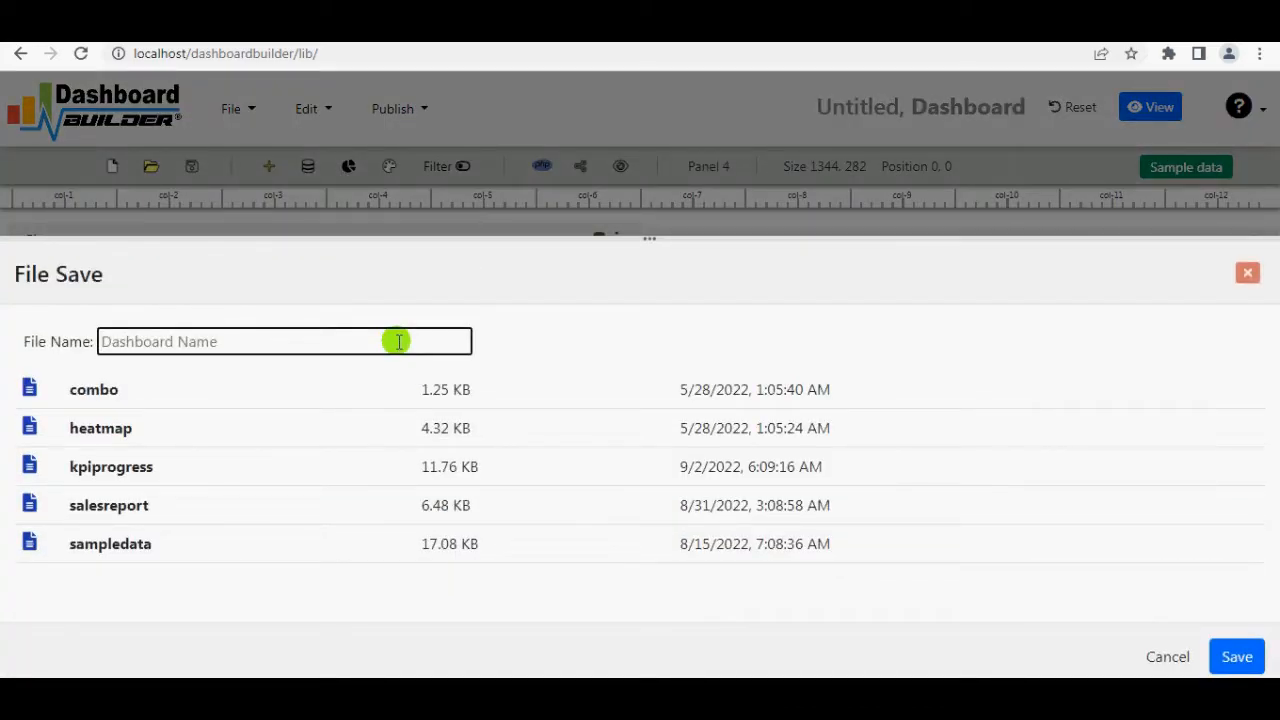
text(sales)
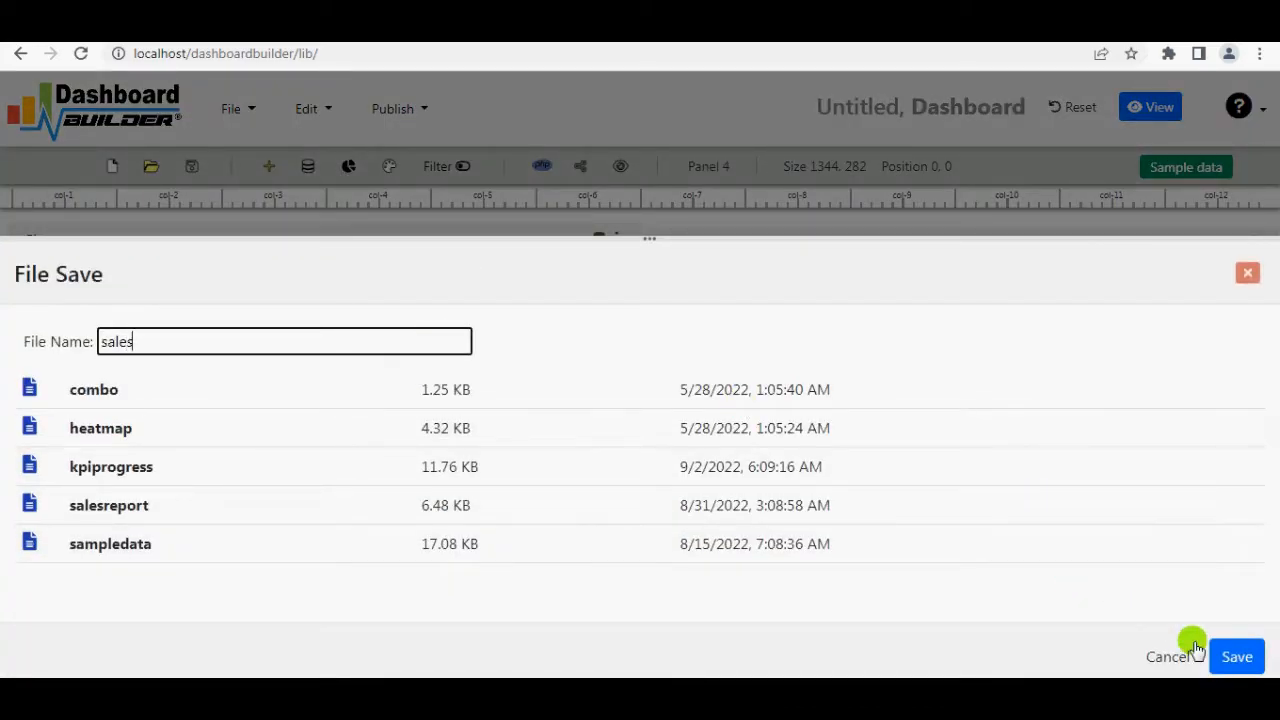
click(1237, 656)
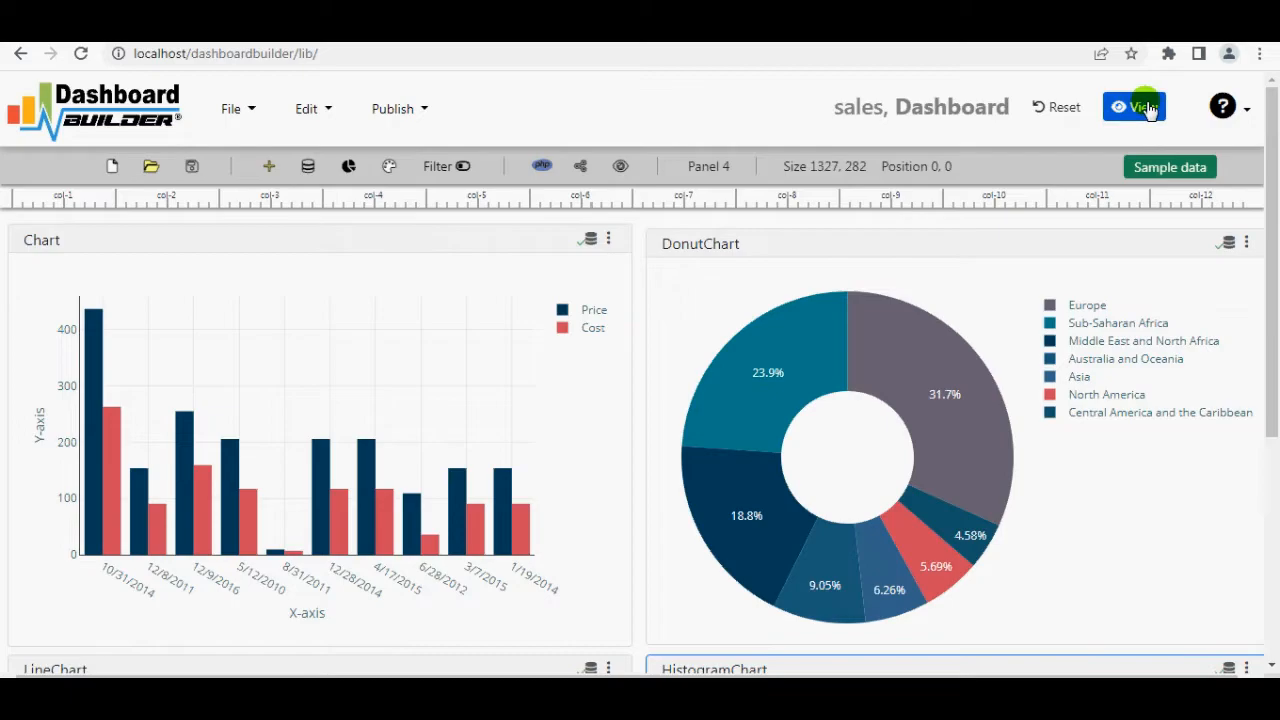
Generate the dashboard's Laravel code and download the salesDashboard.zip package
click(1134, 107)
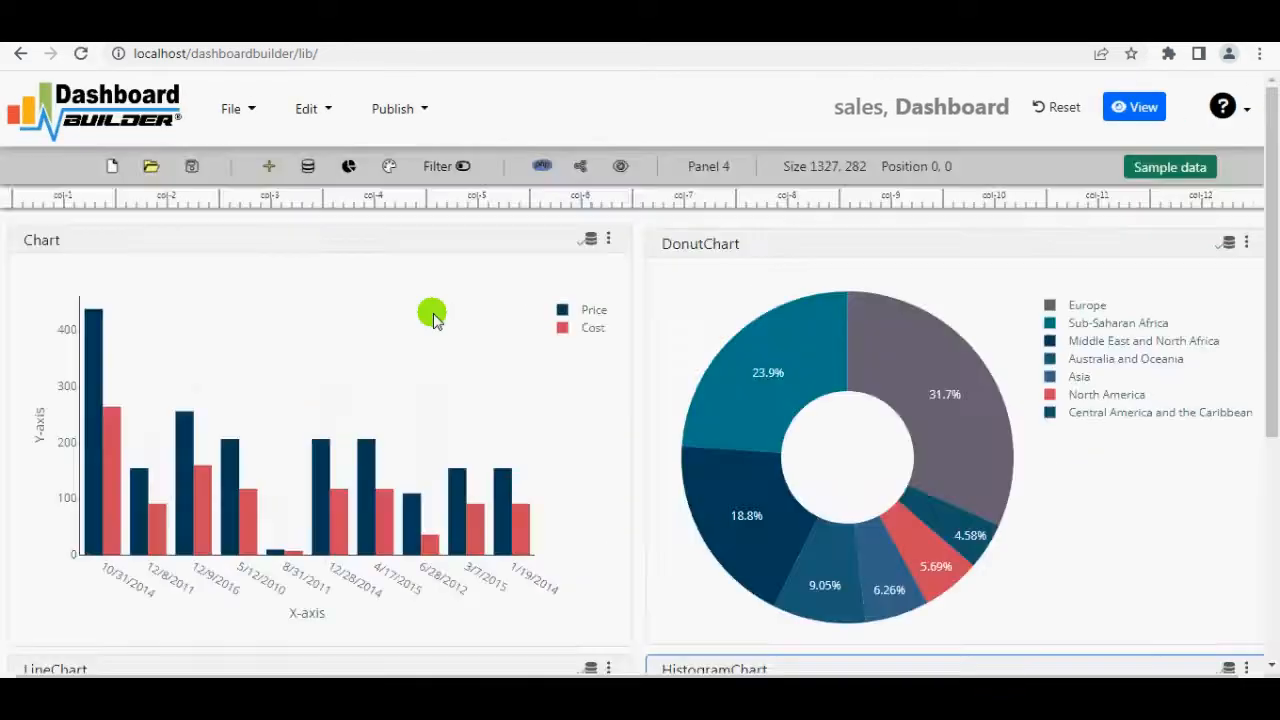
click(392, 108)
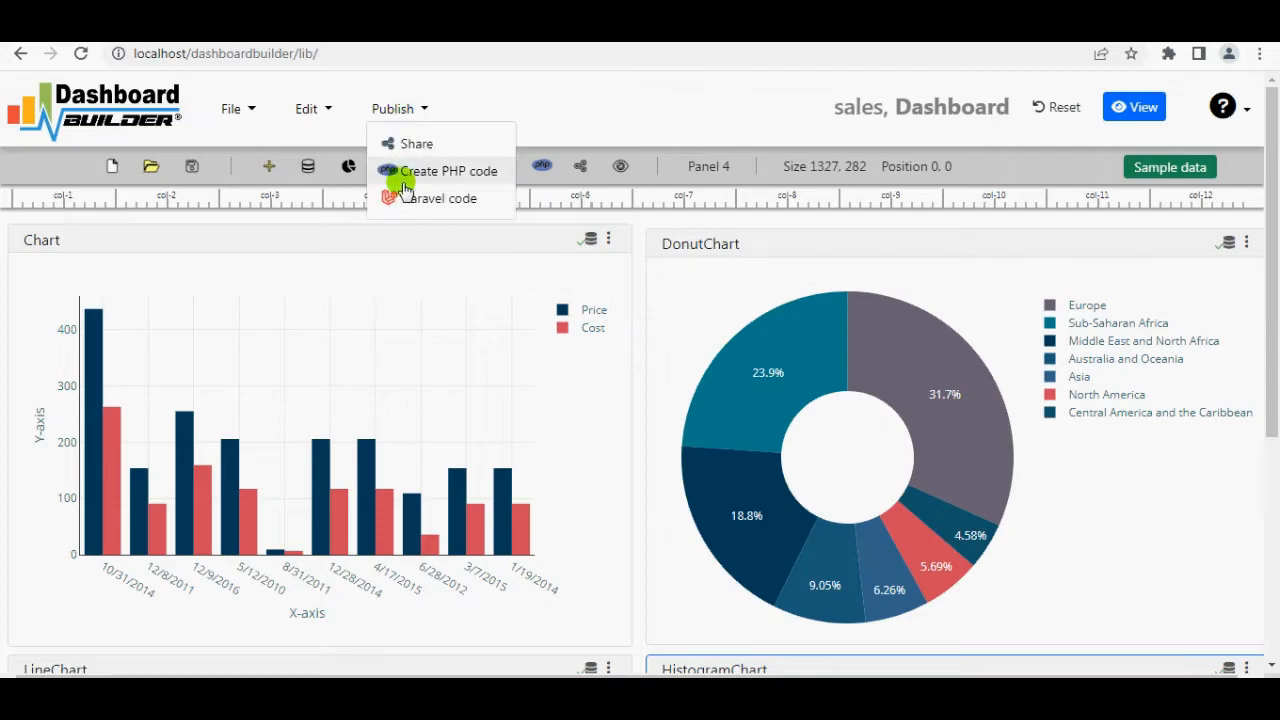
click(449, 170)
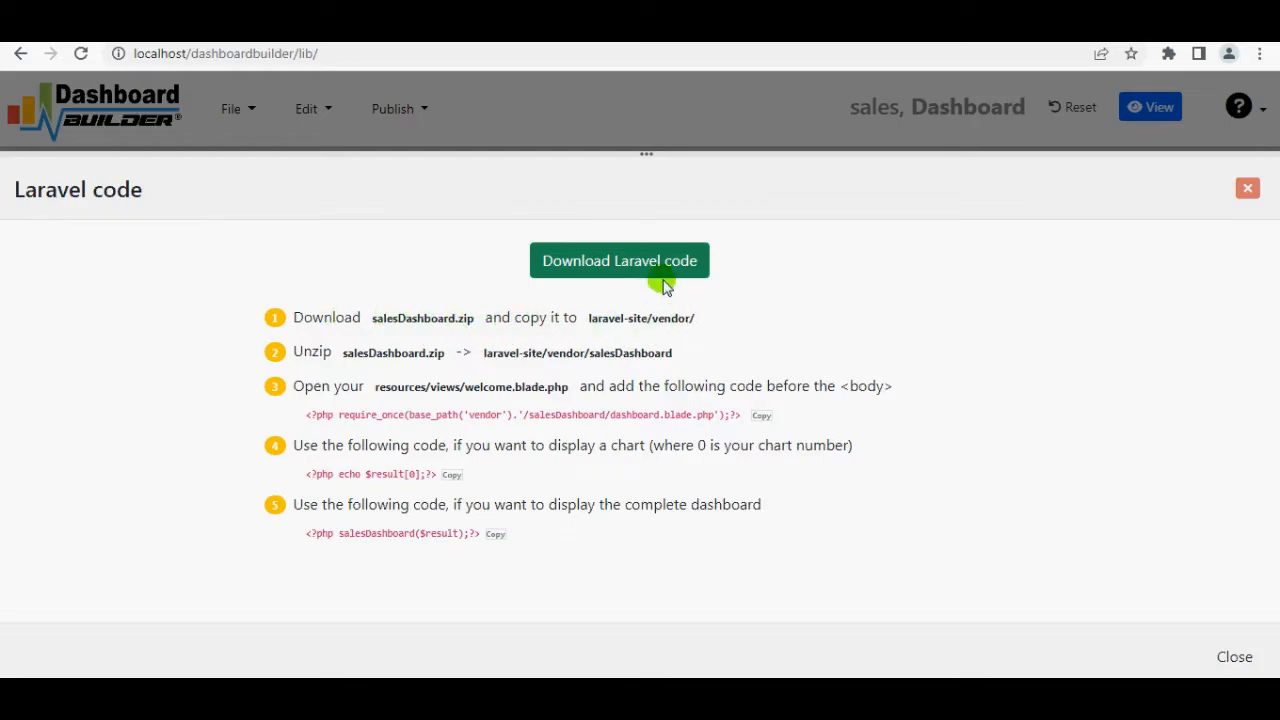
click(619, 260)
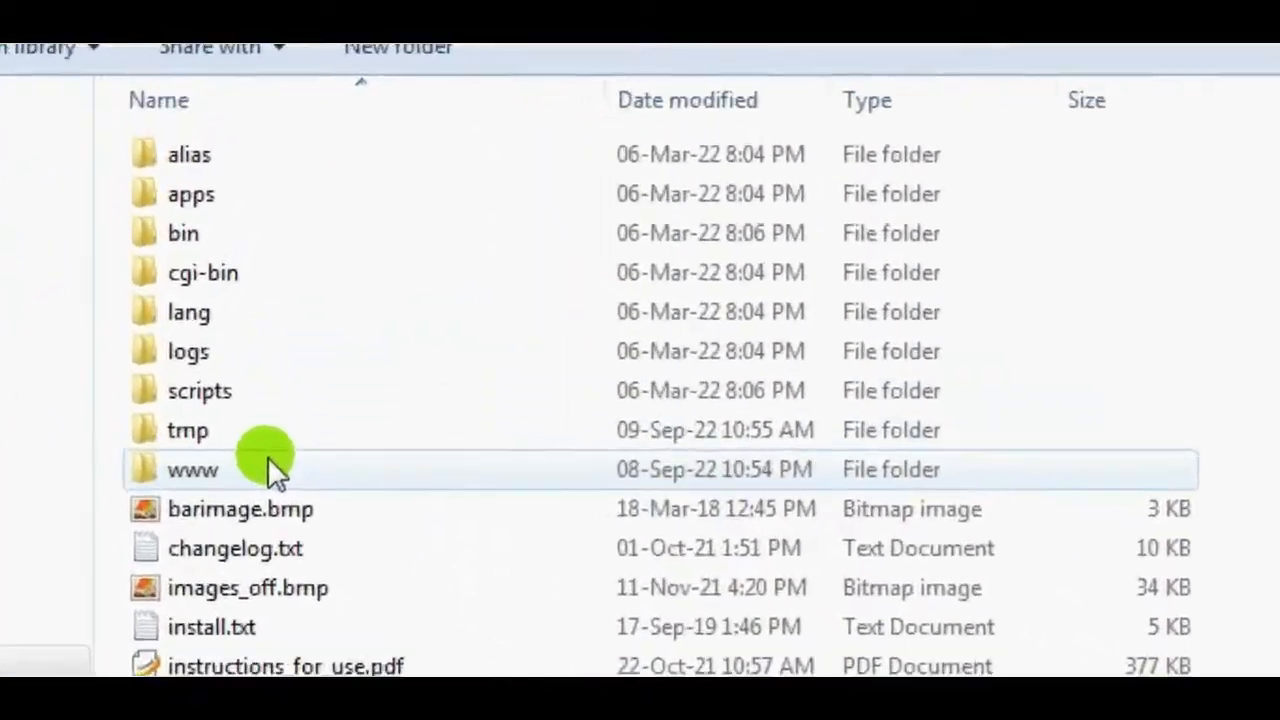
double_click(192, 469)
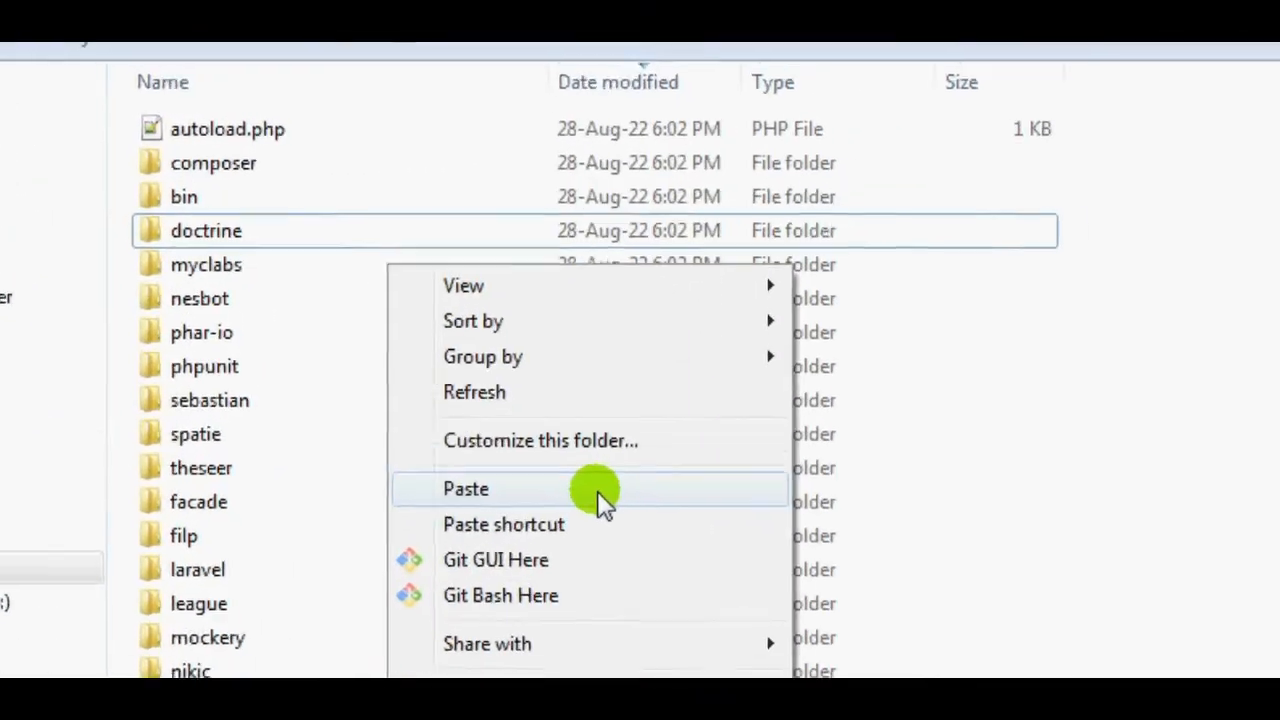
click(465, 489)
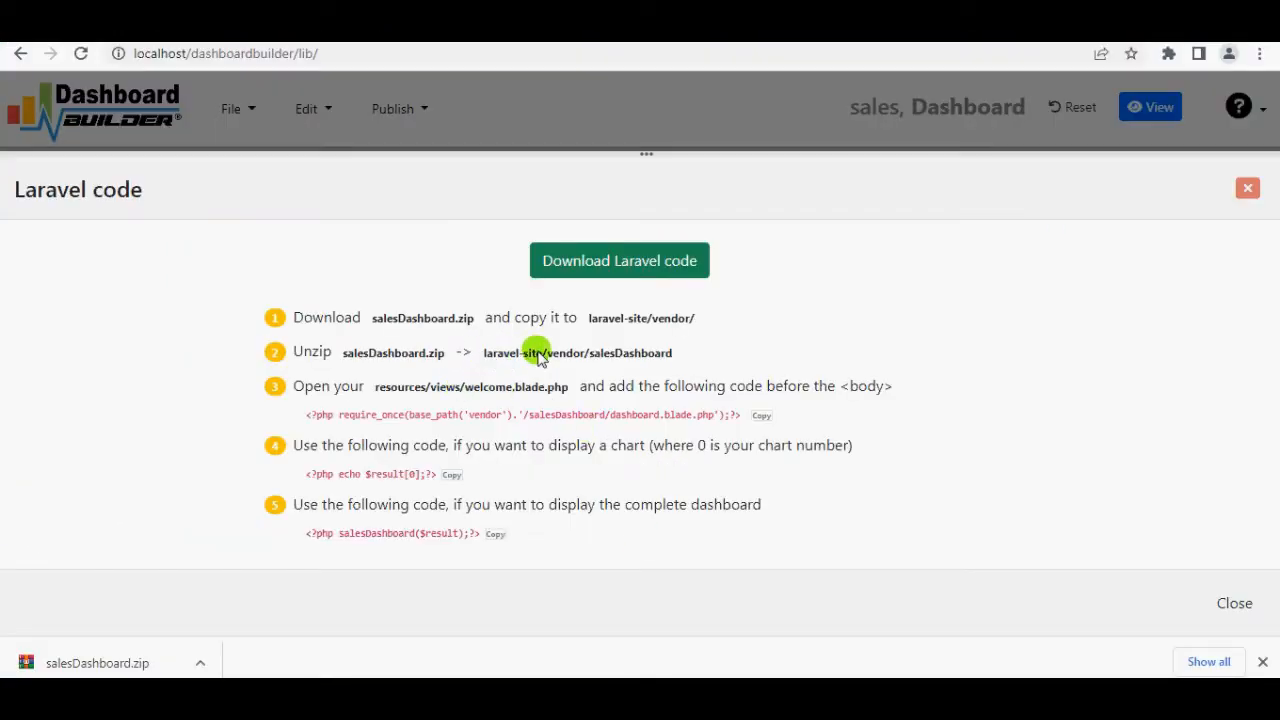
mouse_move(566, 418)
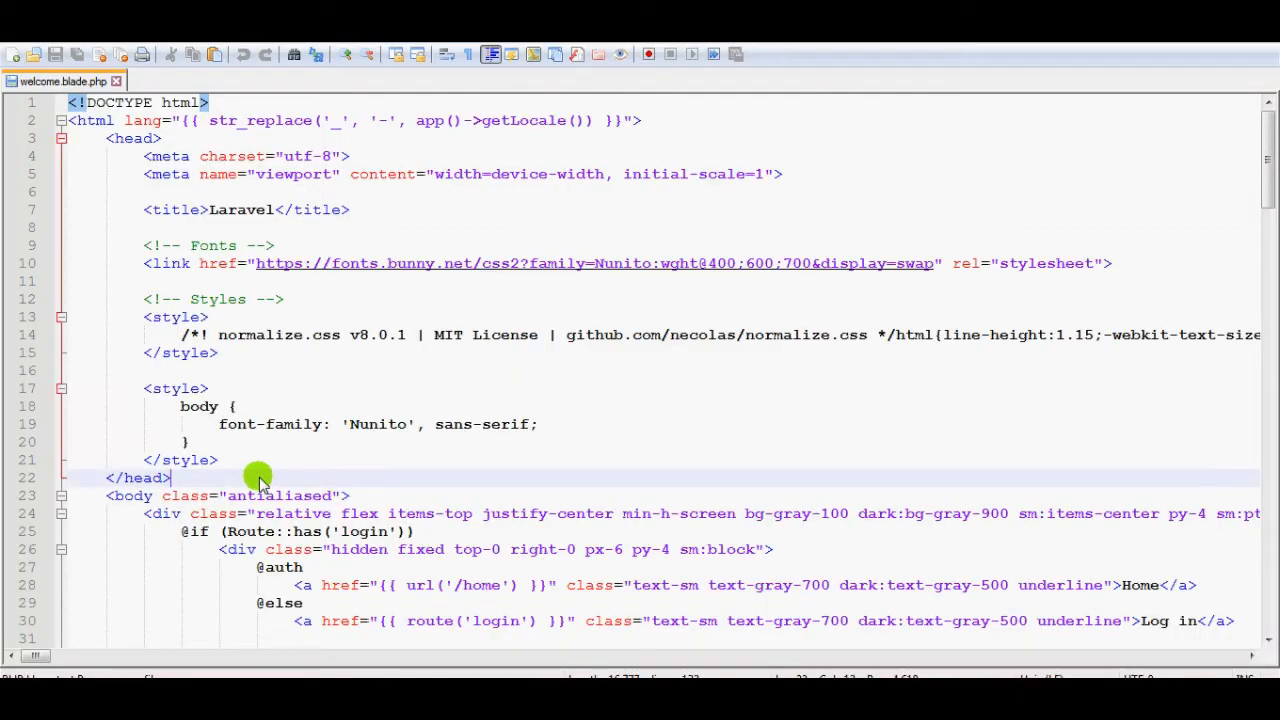
Insert the salesDashboard require_once include and <?php echo $result[0];?> into welcome.blade.php
text(<?php require_once(base_path('vendor').'/salesDashboard/dashboard.blade.php');?>)
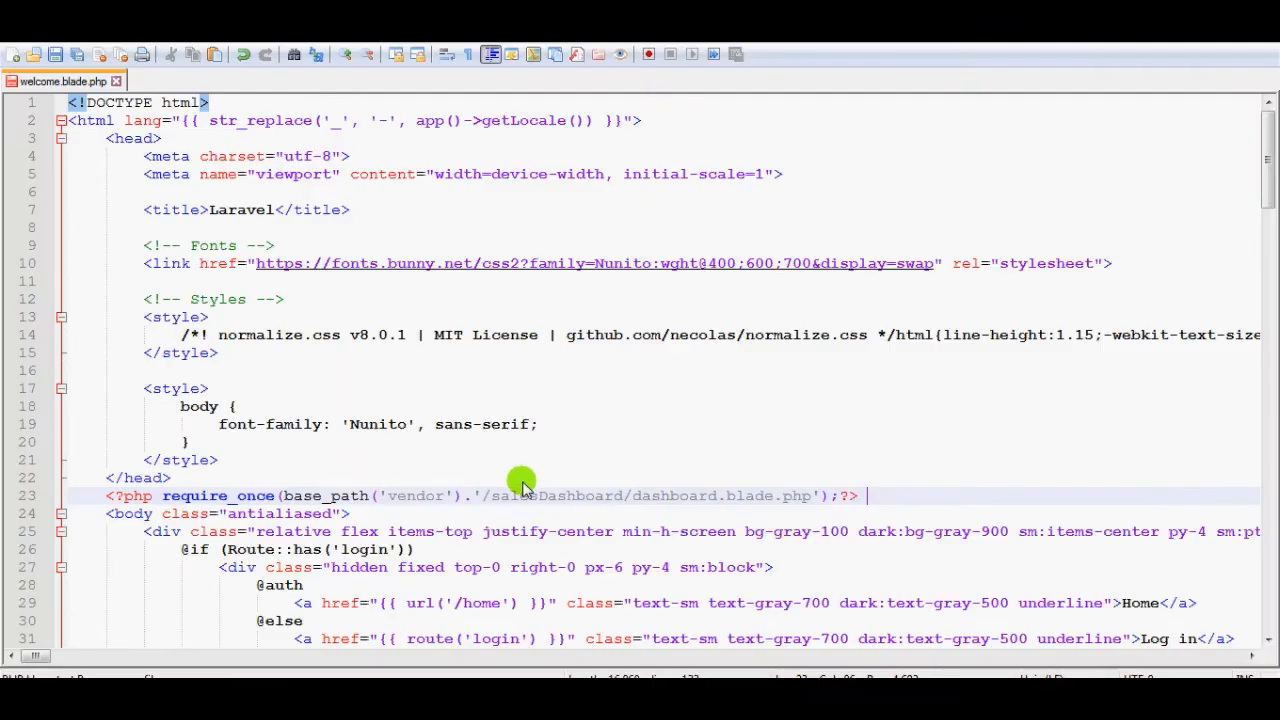
scroll(down, 3)
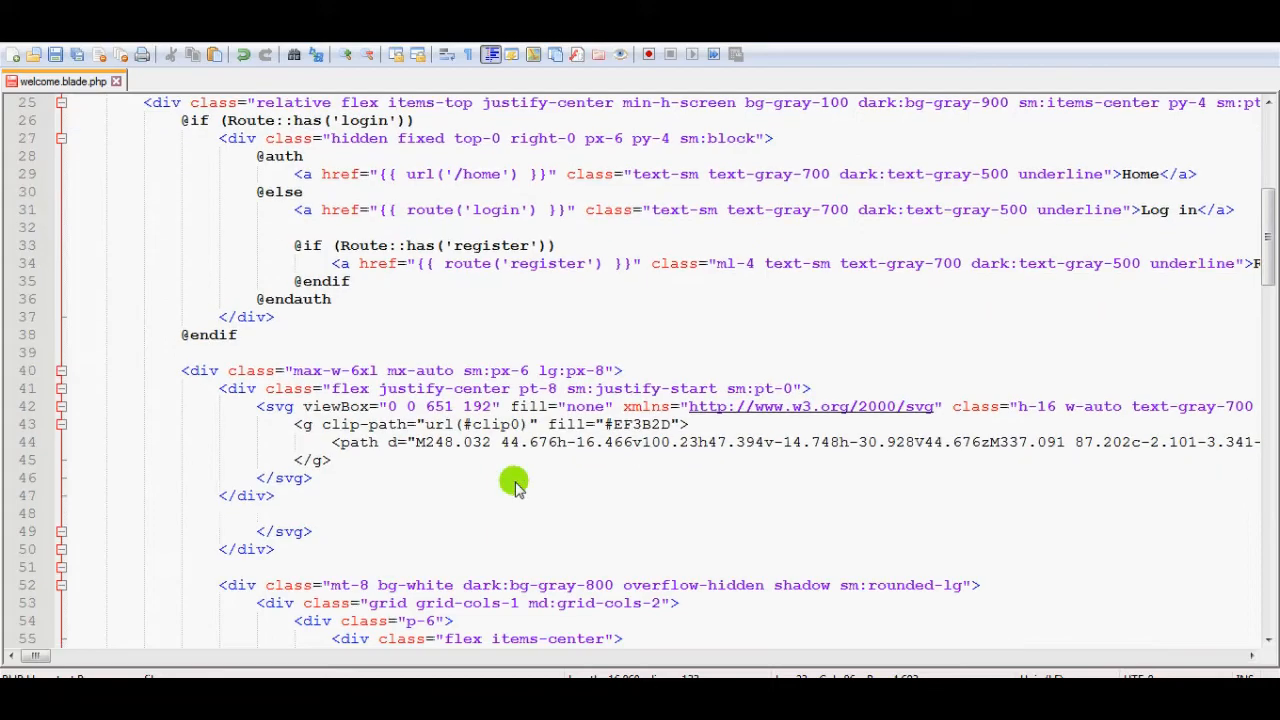
scroll(down, 3)
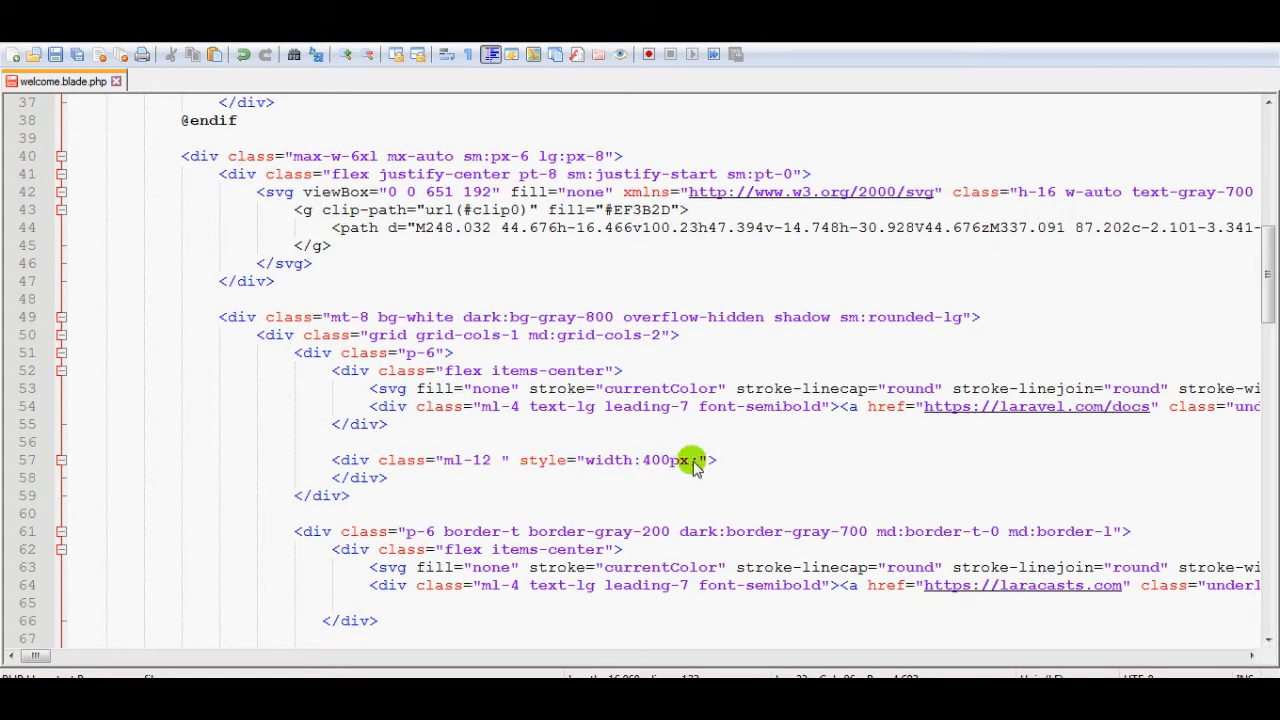
text(<?php echo $result[0];?>)
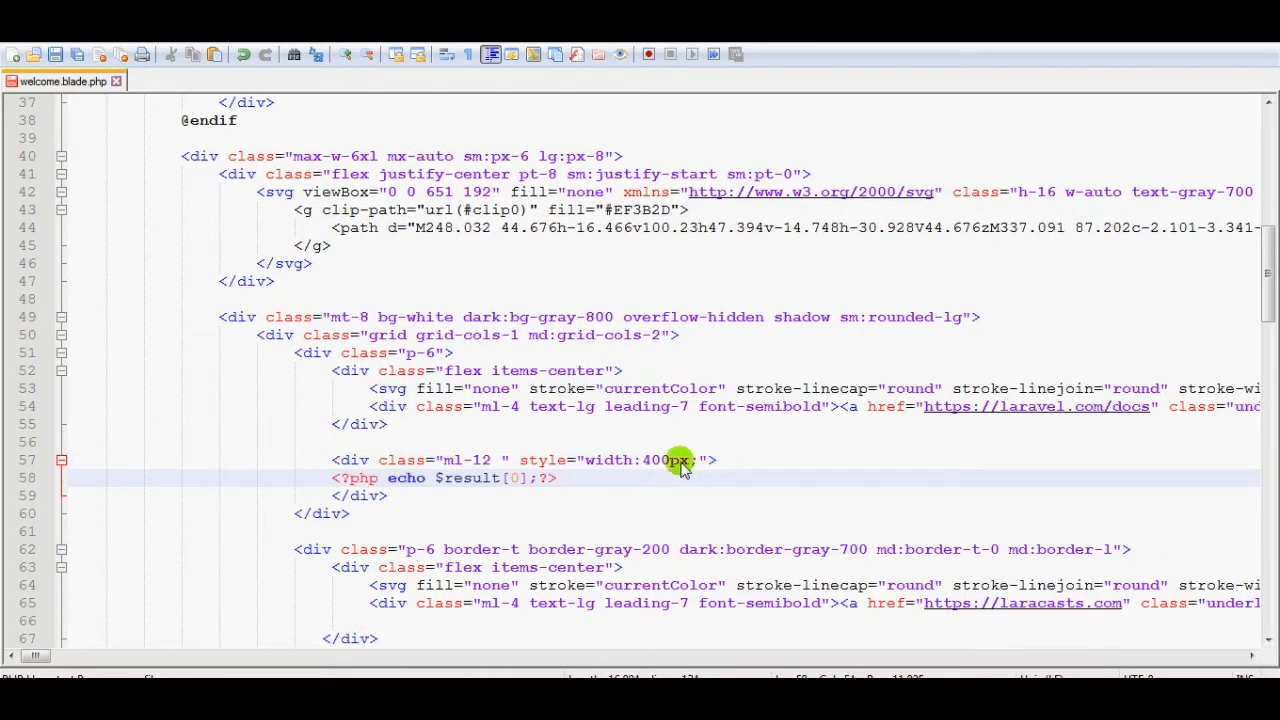
scroll(down, 3)
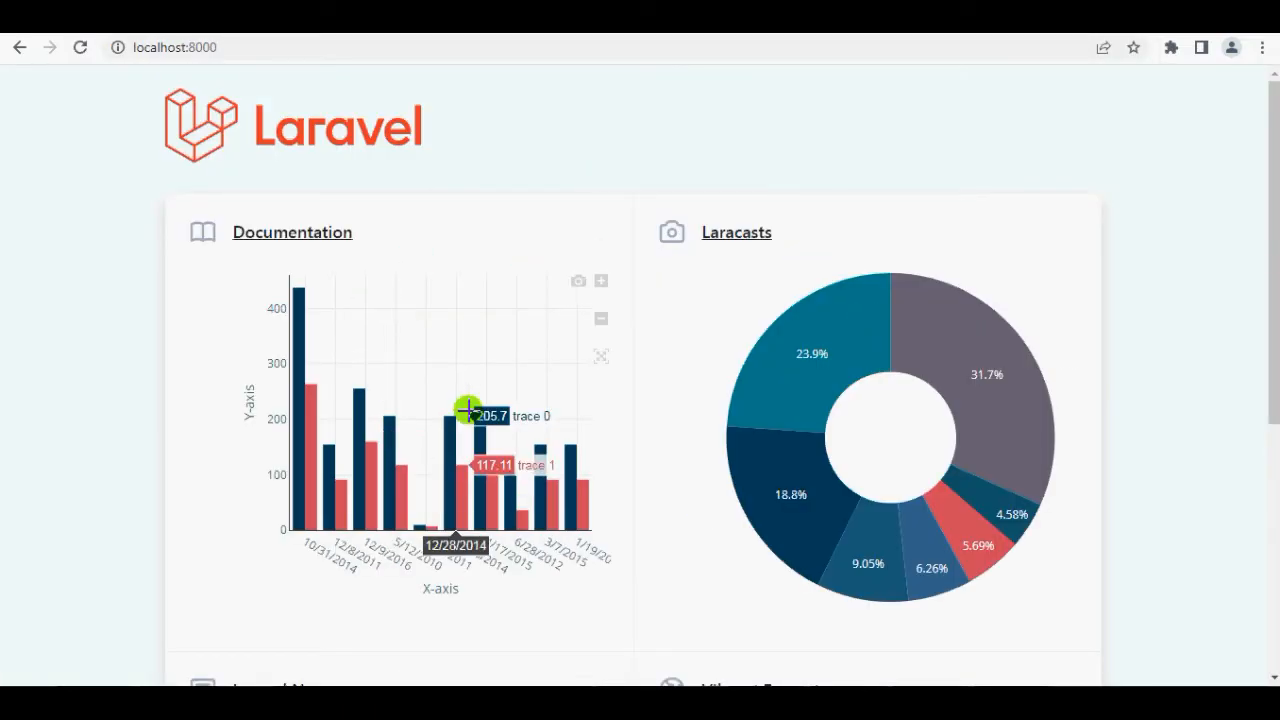
Scroll through localhost:8000 to inspect the bar, donut, line and histogram charts
scroll(down, 3)
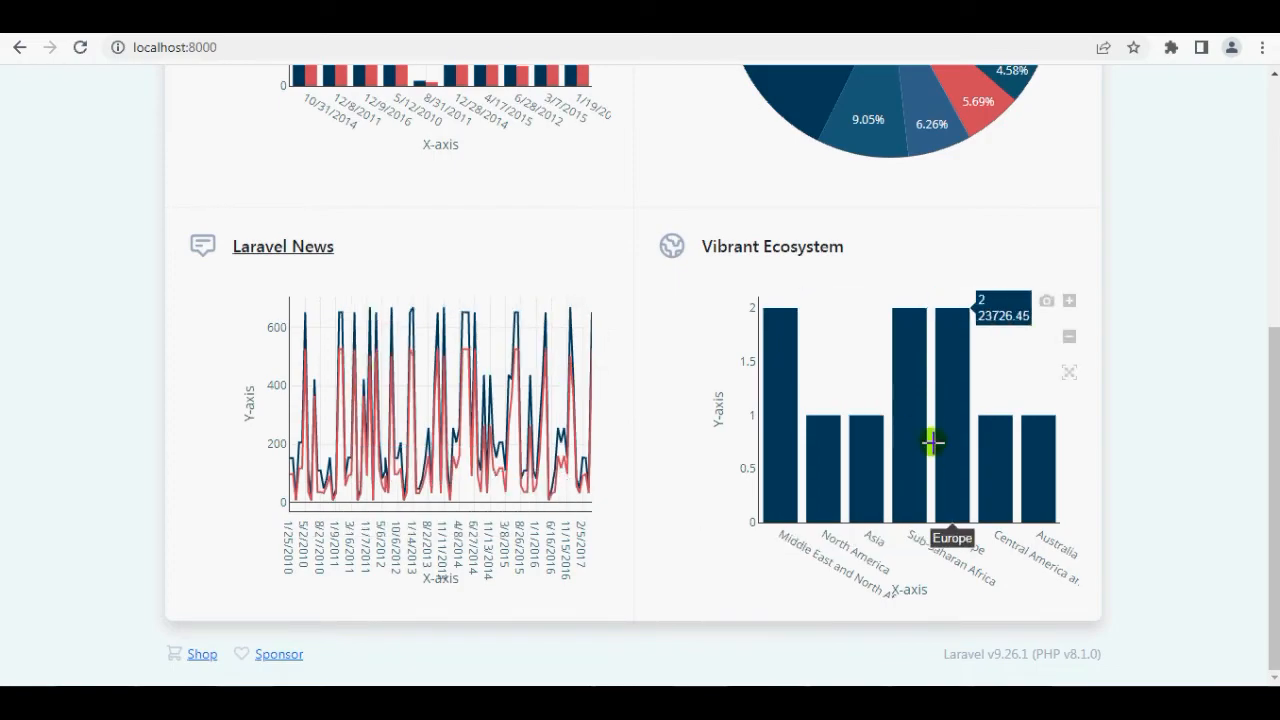
scroll(up, 3)
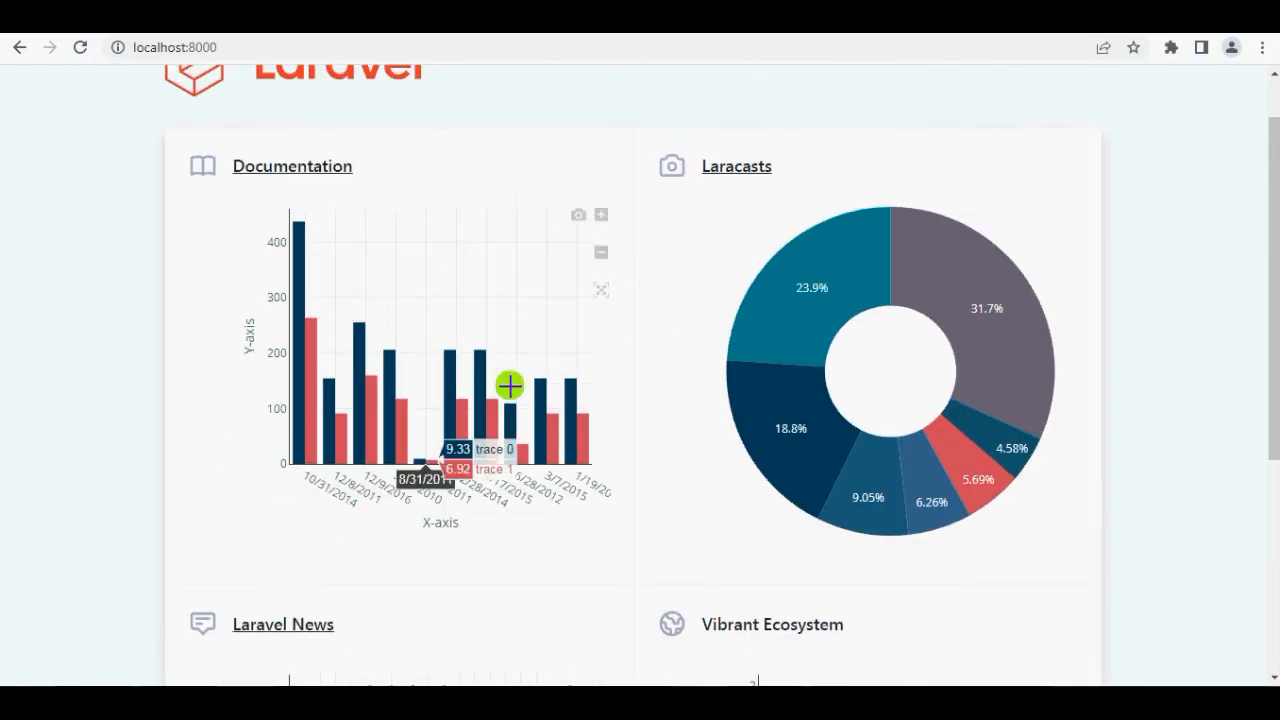
scroll(down, 3)
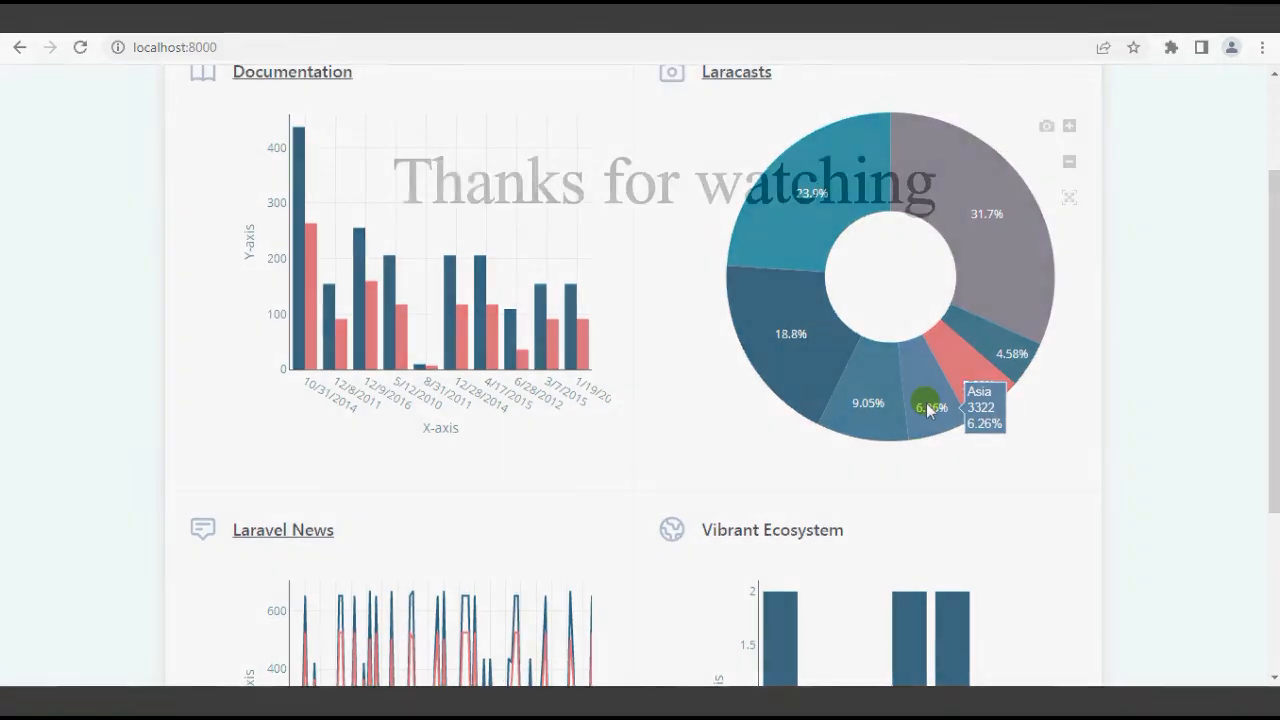